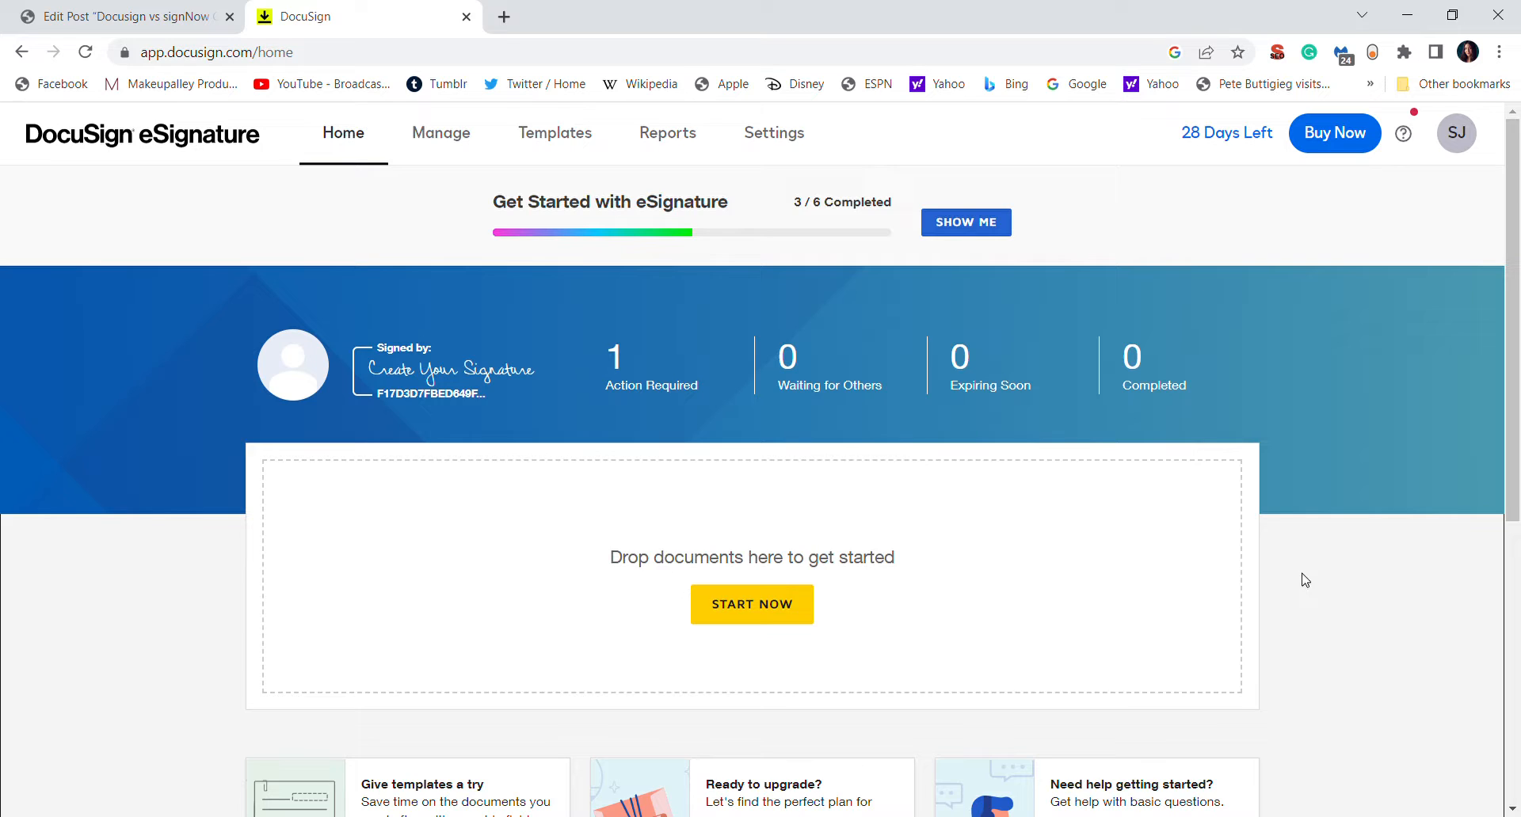
{"action": "mouse_move", "coordinate": [1097, 546]}
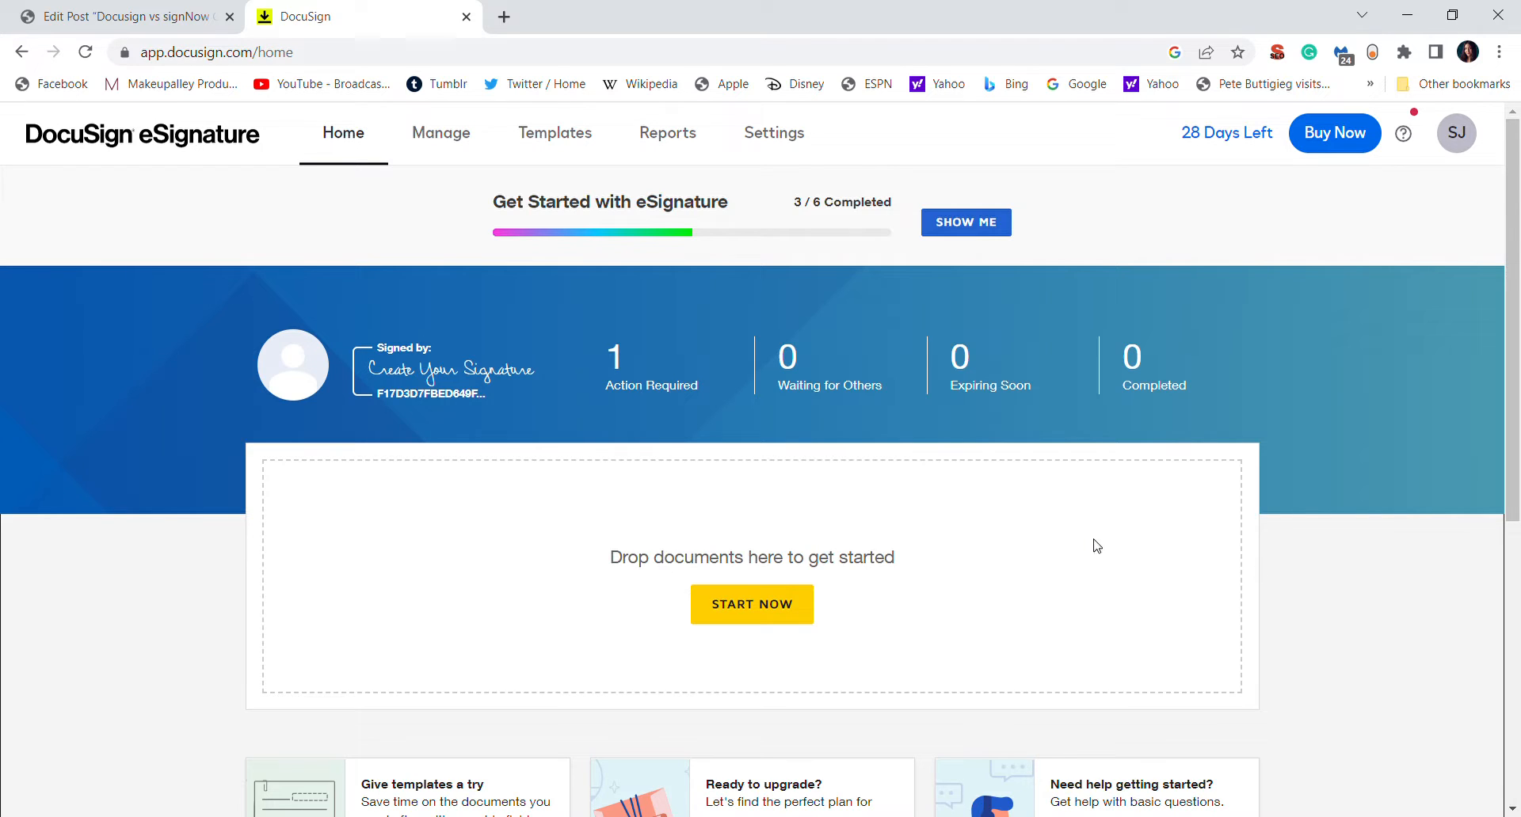
{"action": "mouse_move", "coordinate": [442, 370]}
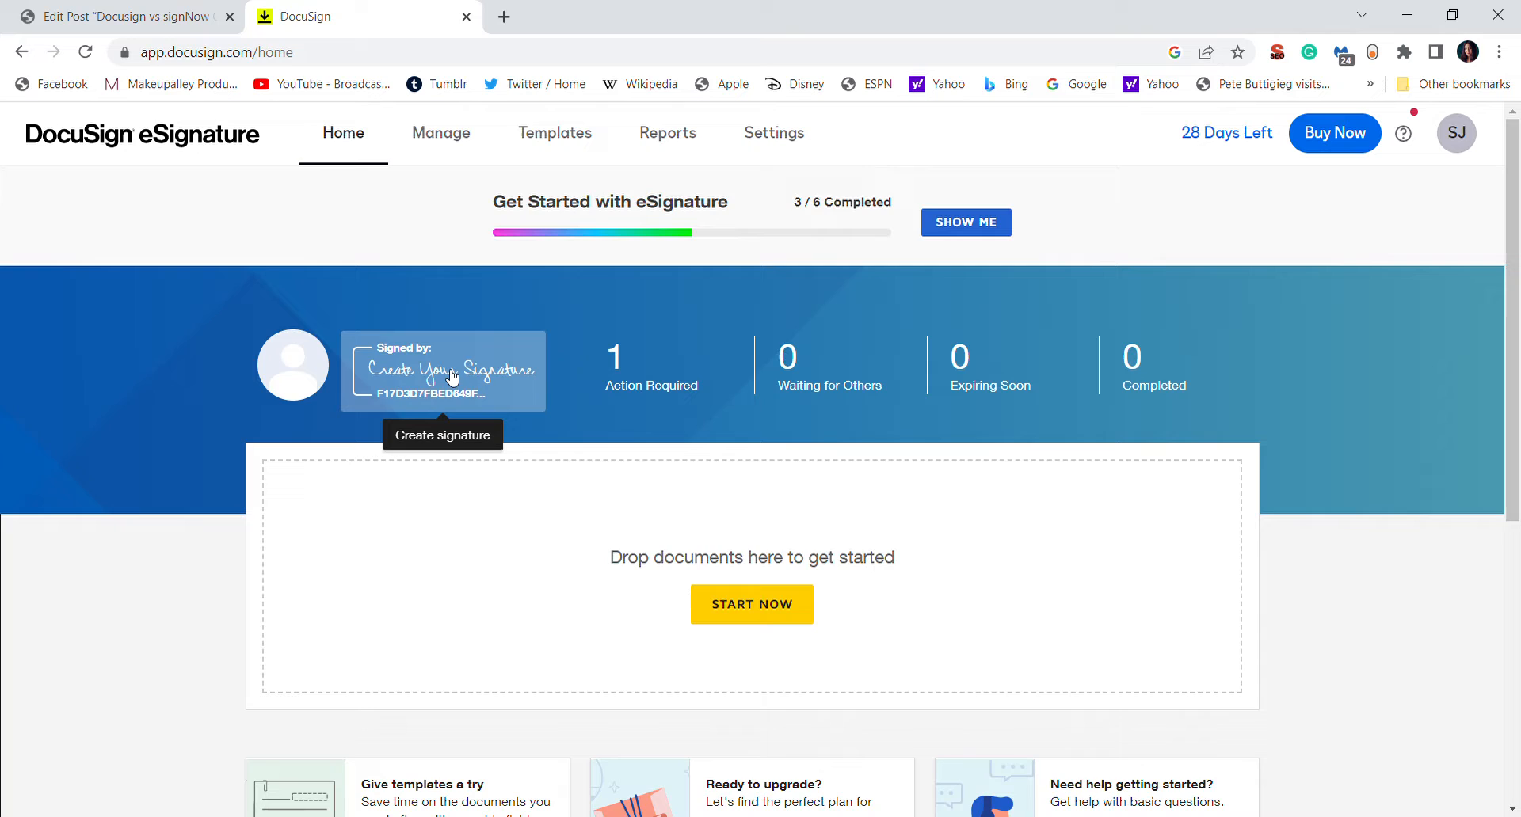
{"action": "mouse_move", "coordinate": [475, 382]}
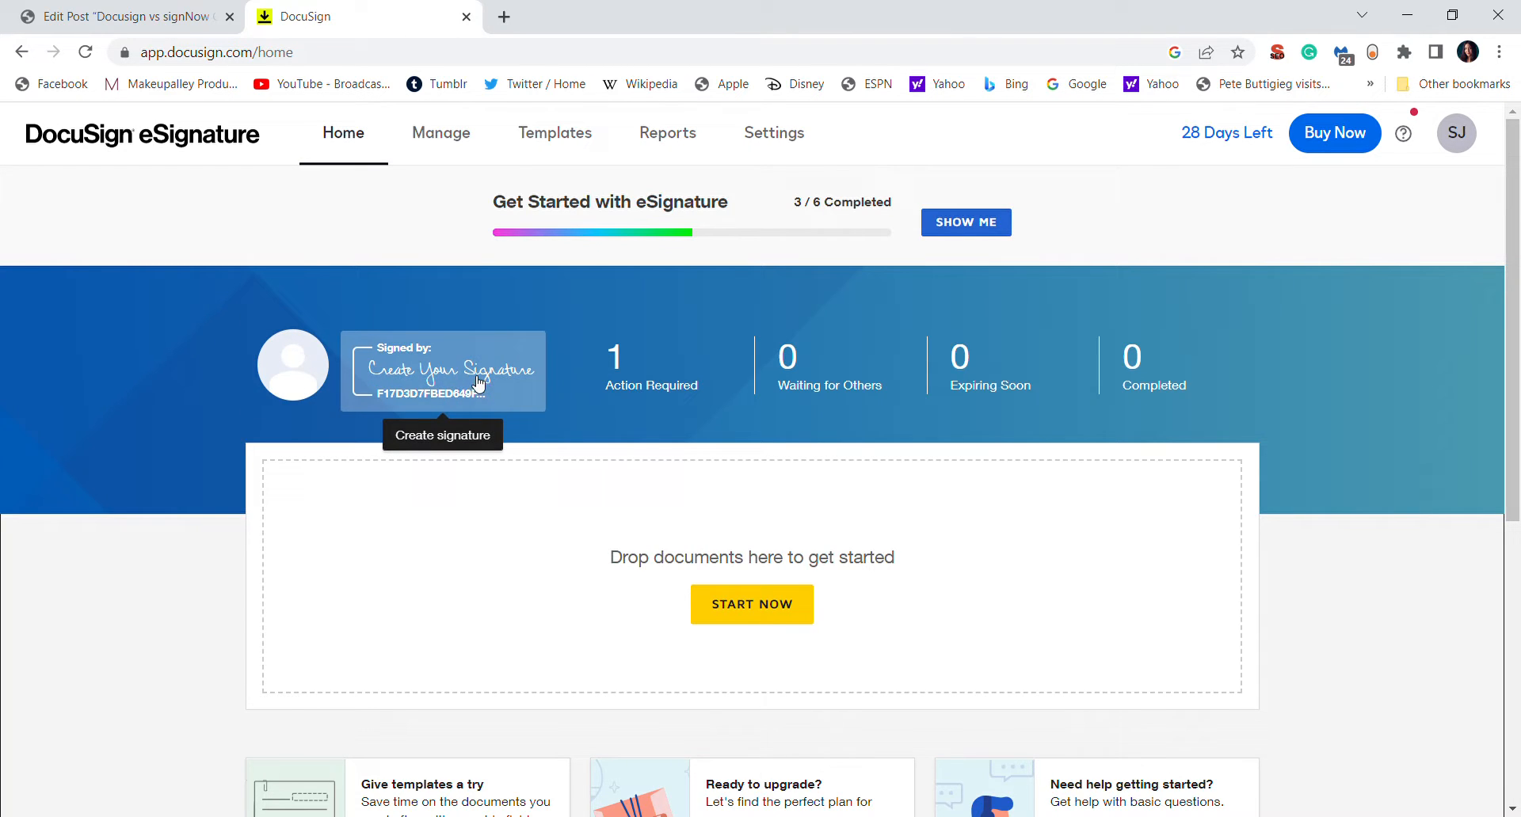
{"action": "mouse_move", "coordinate": [1459, 163]}
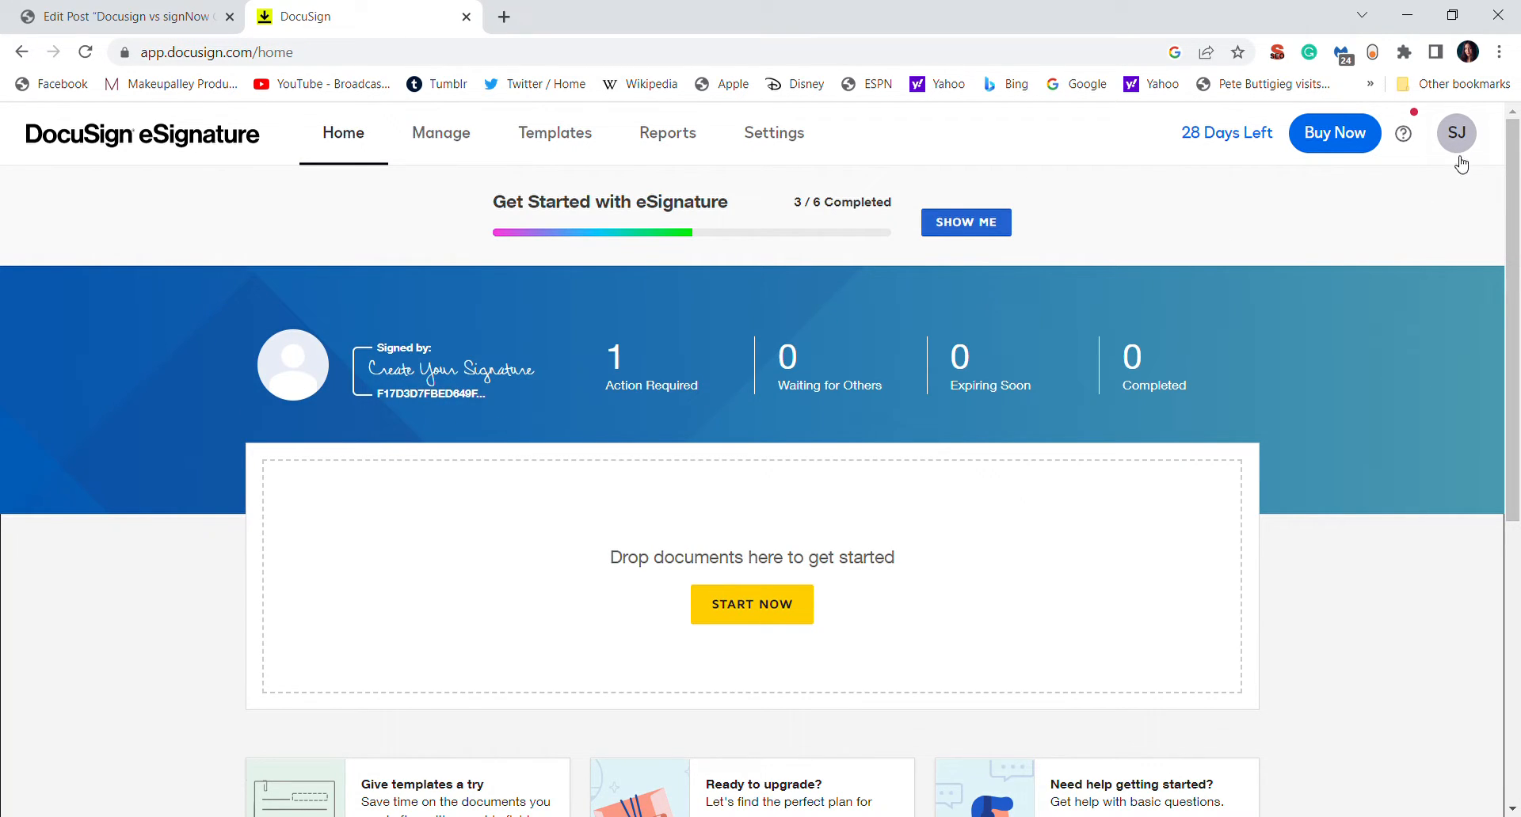
Bring up Create Your Signature from the Signed-by placeholder and view the suggested styles
{"action": "left_click", "coordinate": [1456, 133]}
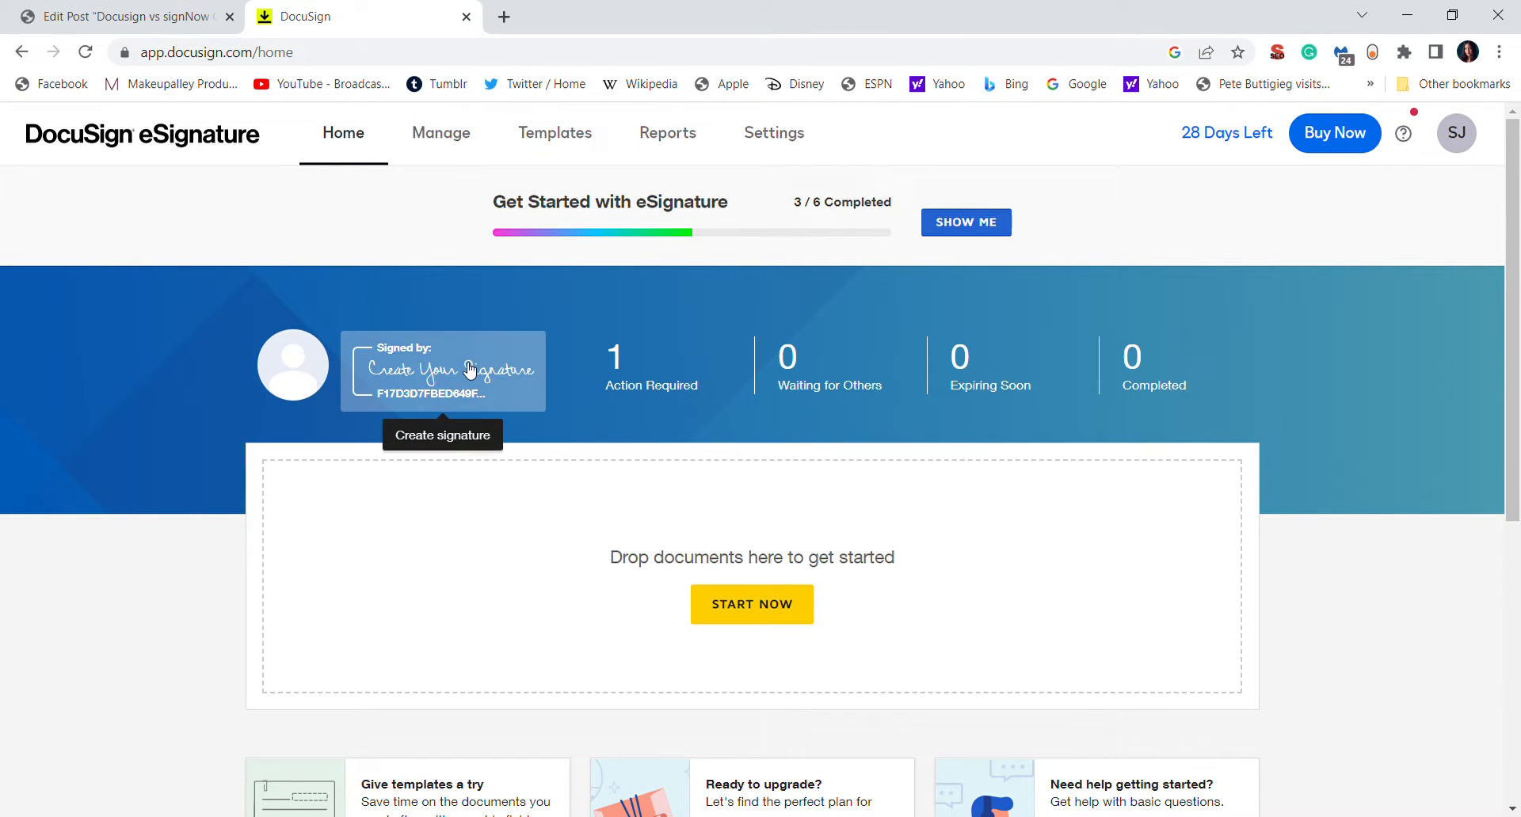
{"action": "left_click", "coordinate": [442, 369]}
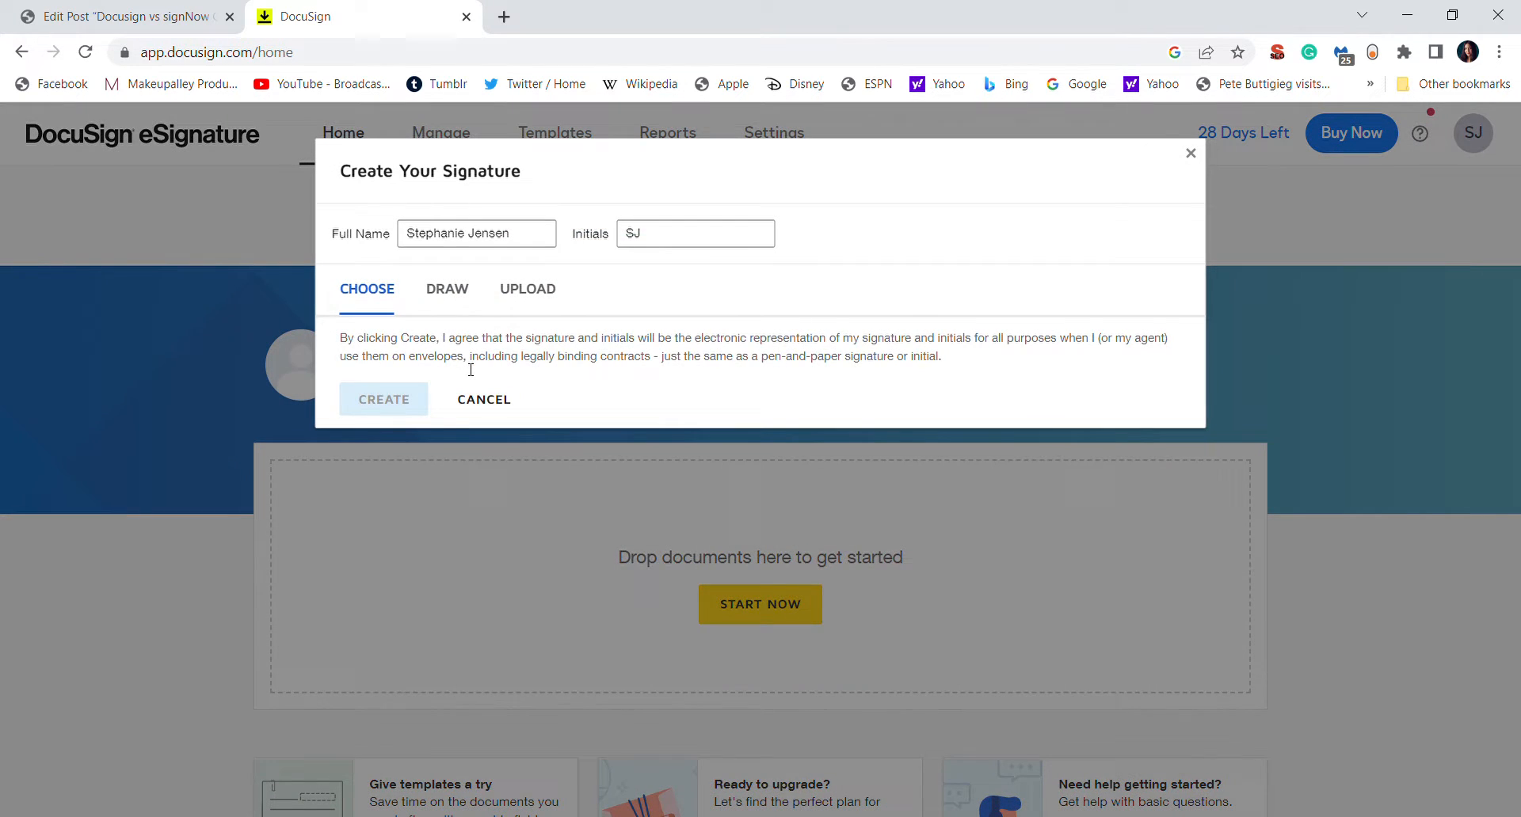
{"action": "left_click", "coordinate": [366, 288]}
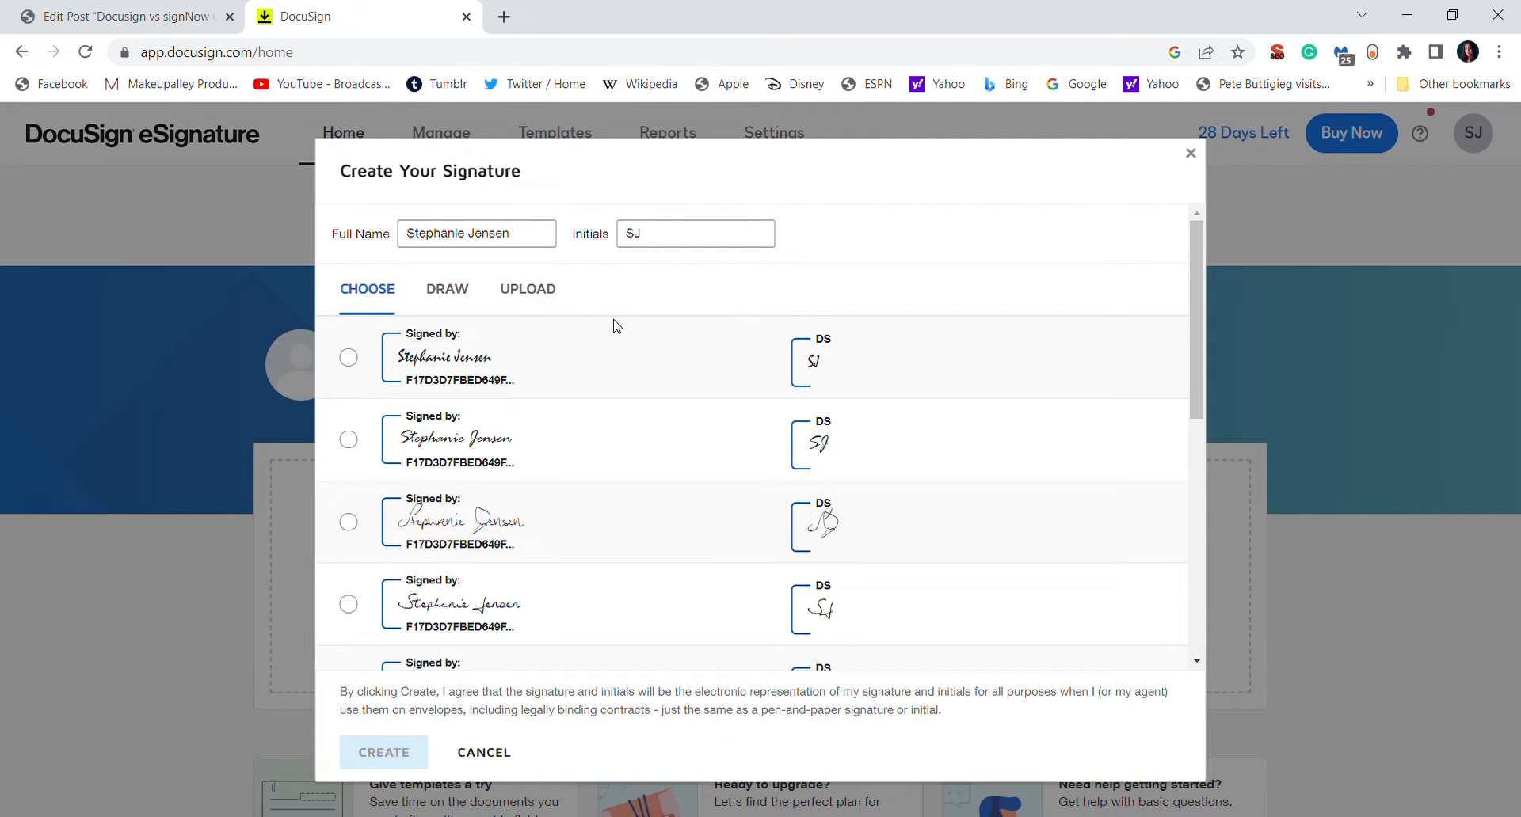
{"action": "mouse_move", "coordinate": [385, 485]}
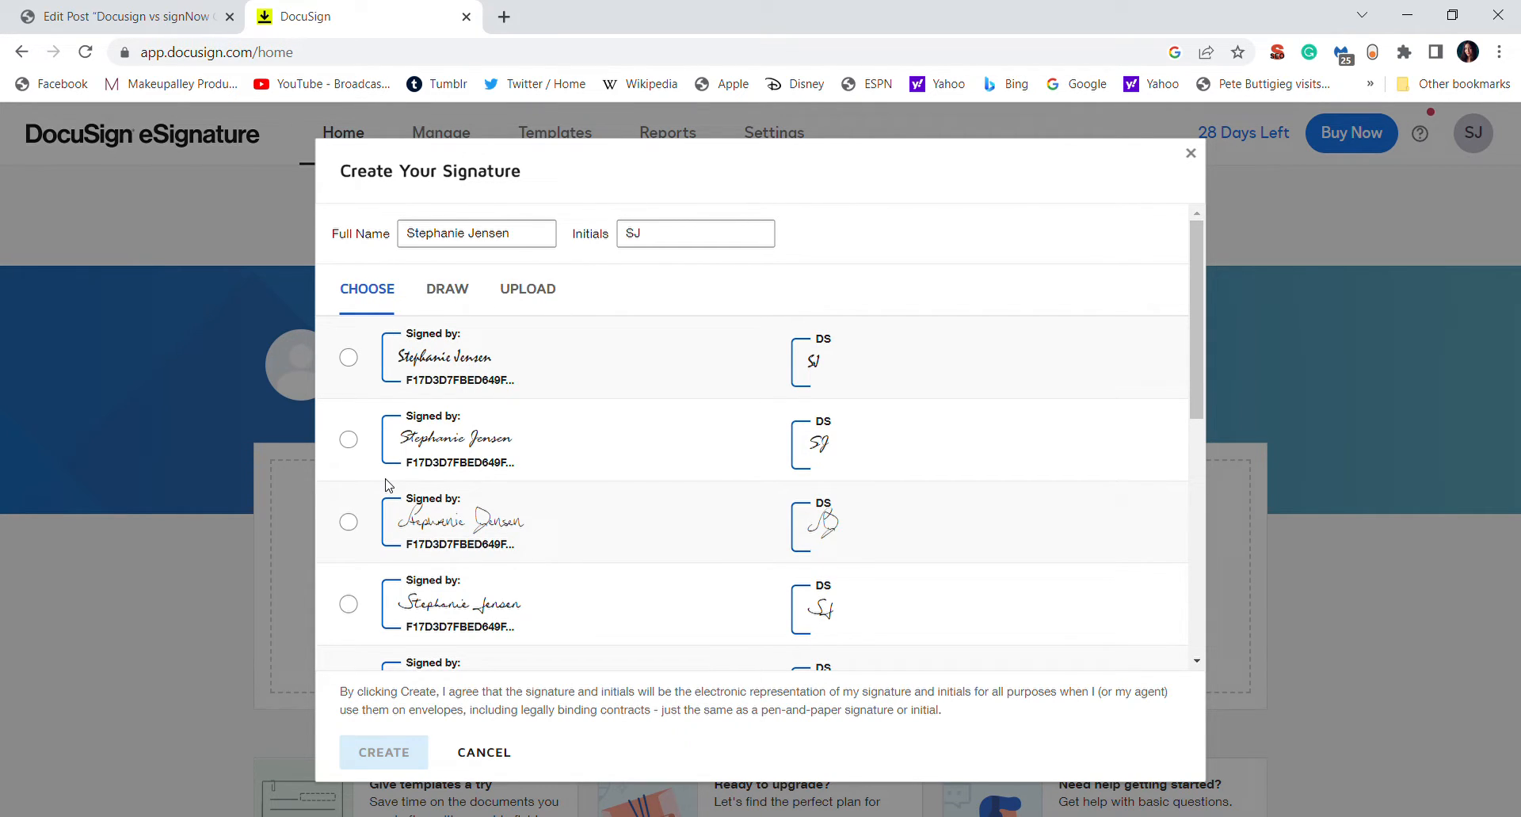
{"action": "mouse_move", "coordinate": [377, 404]}
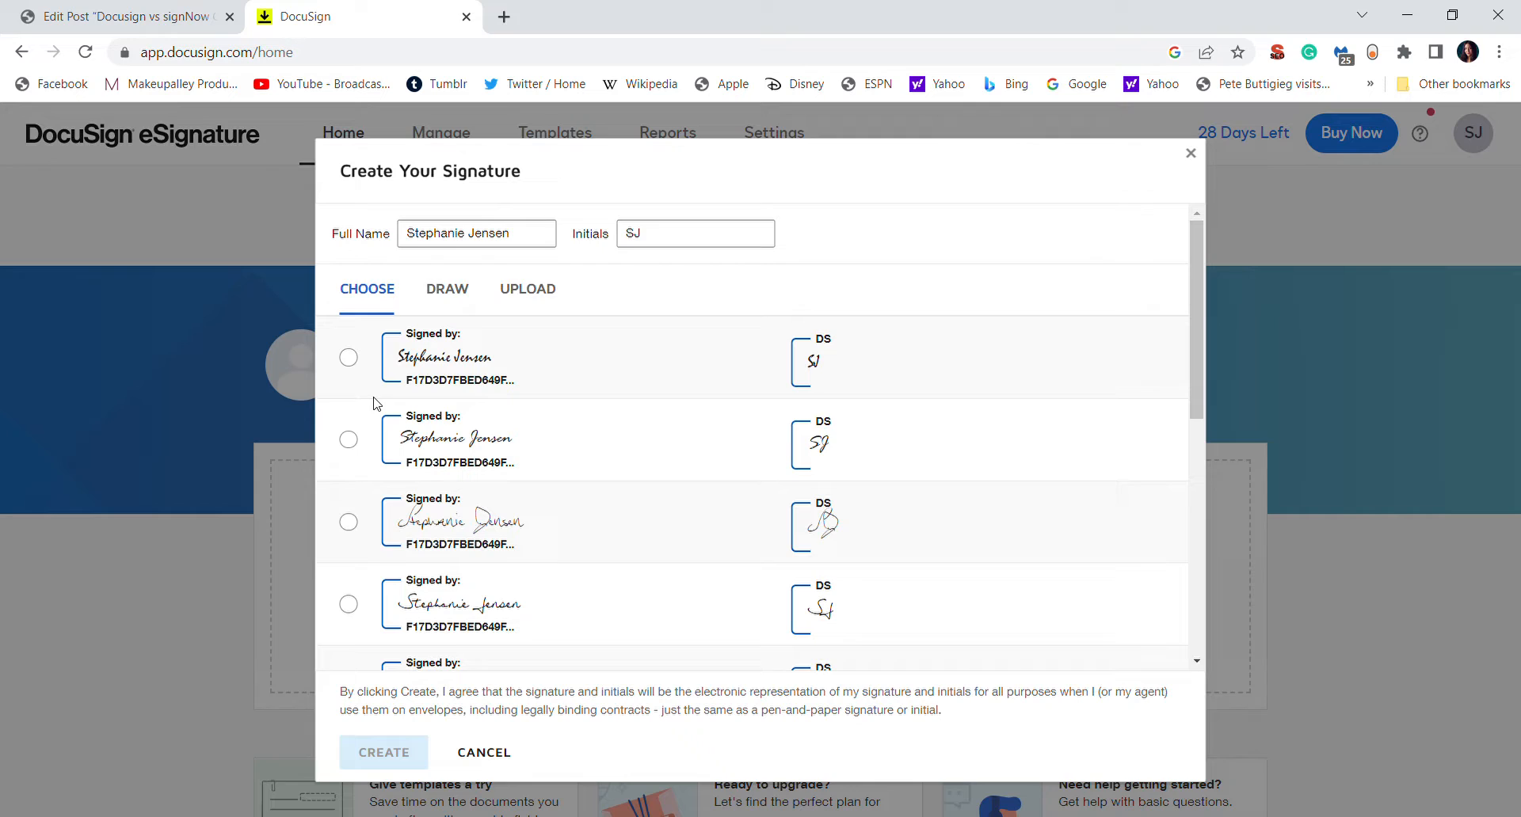
{"action": "mouse_move", "coordinate": [364, 602]}
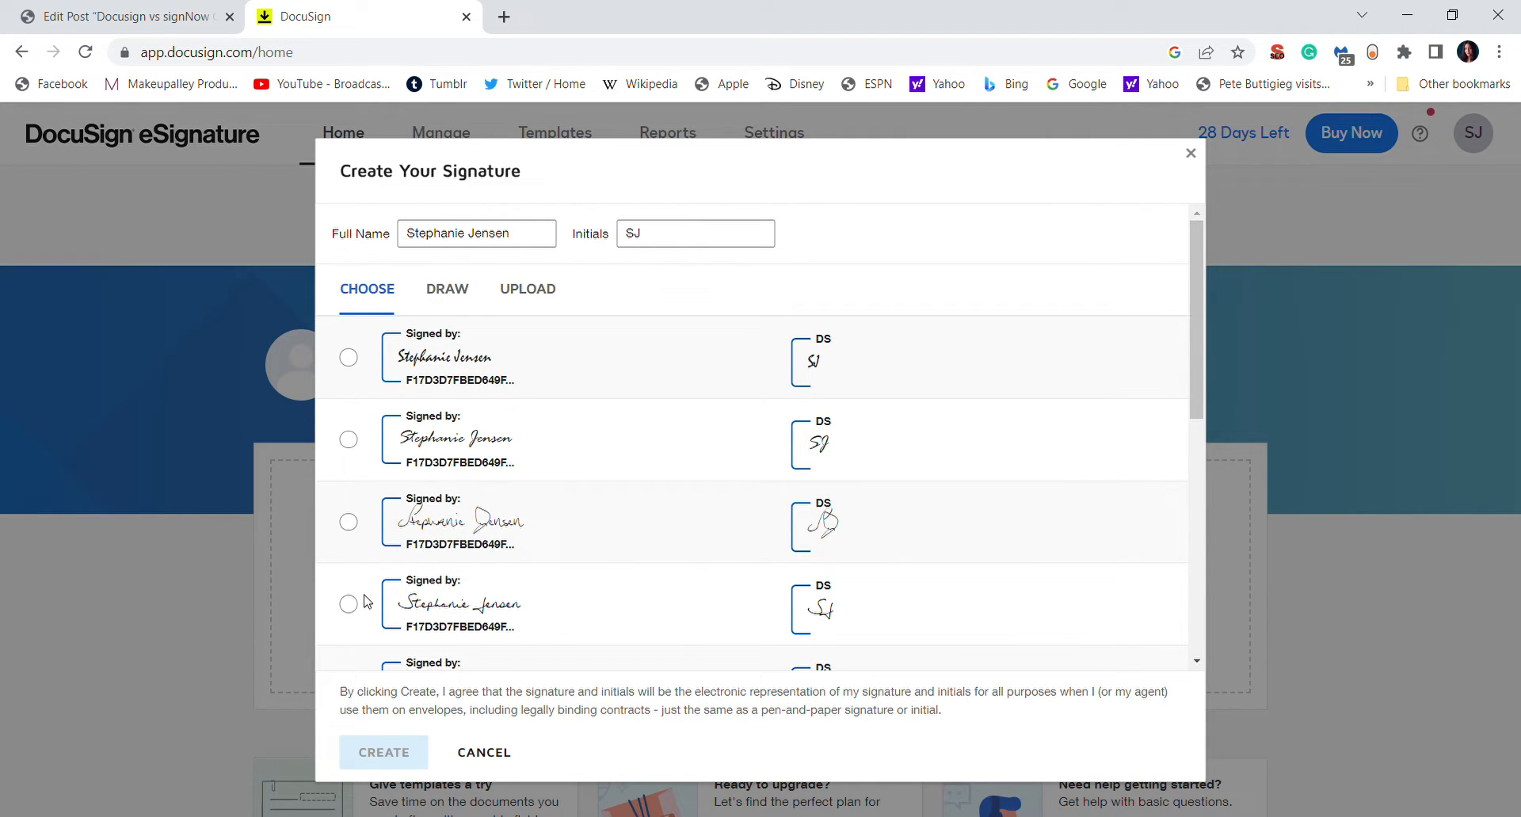
{"action": "mouse_move", "coordinate": [425, 404]}
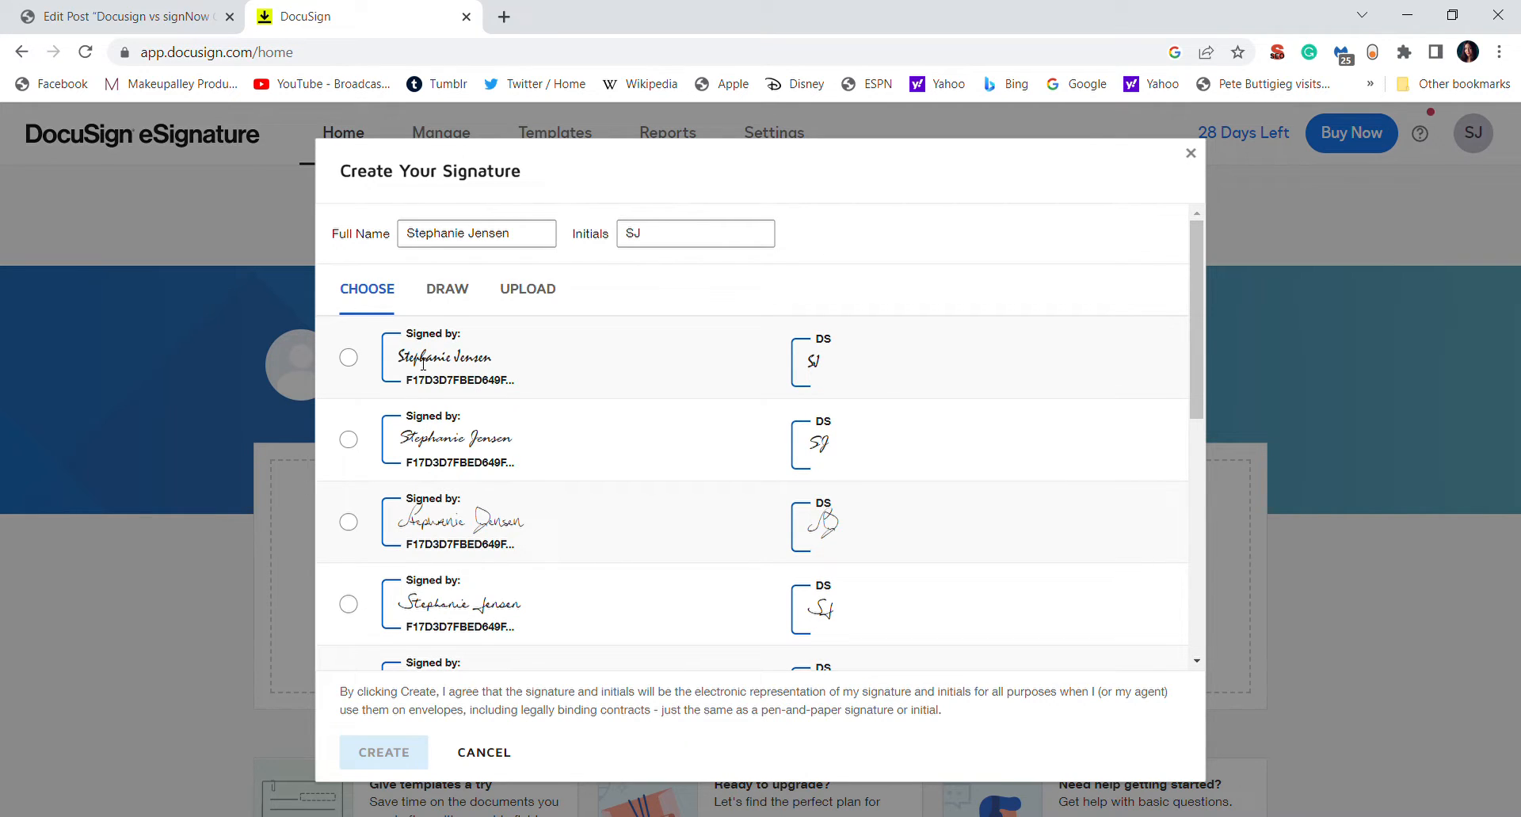
{"action": "mouse_move", "coordinate": [446, 288]}
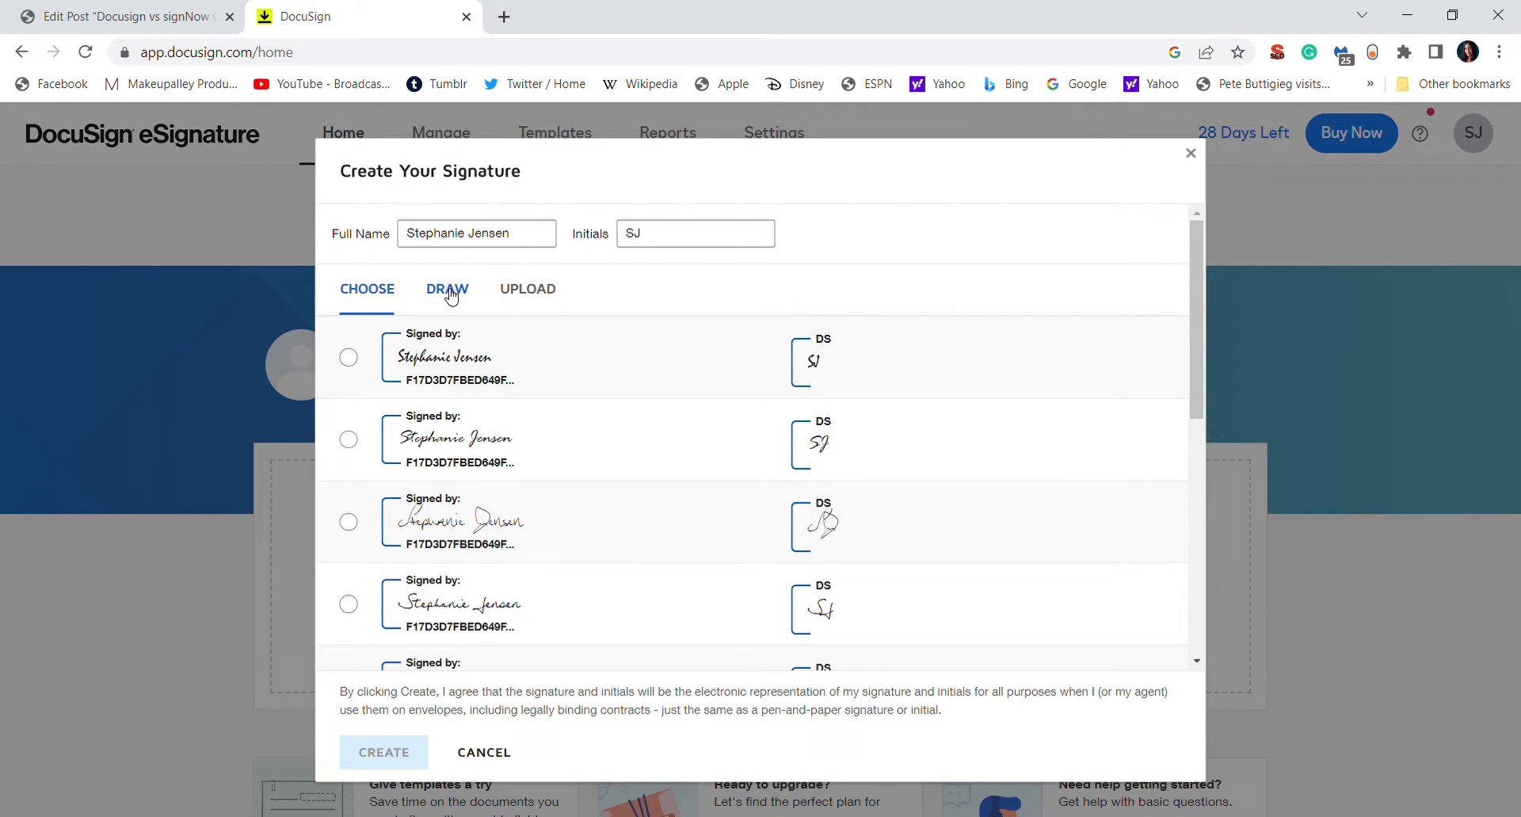
Switch to Draw and sketch a handwritten signature in the signature area
{"action": "left_click", "coordinate": [446, 288]}
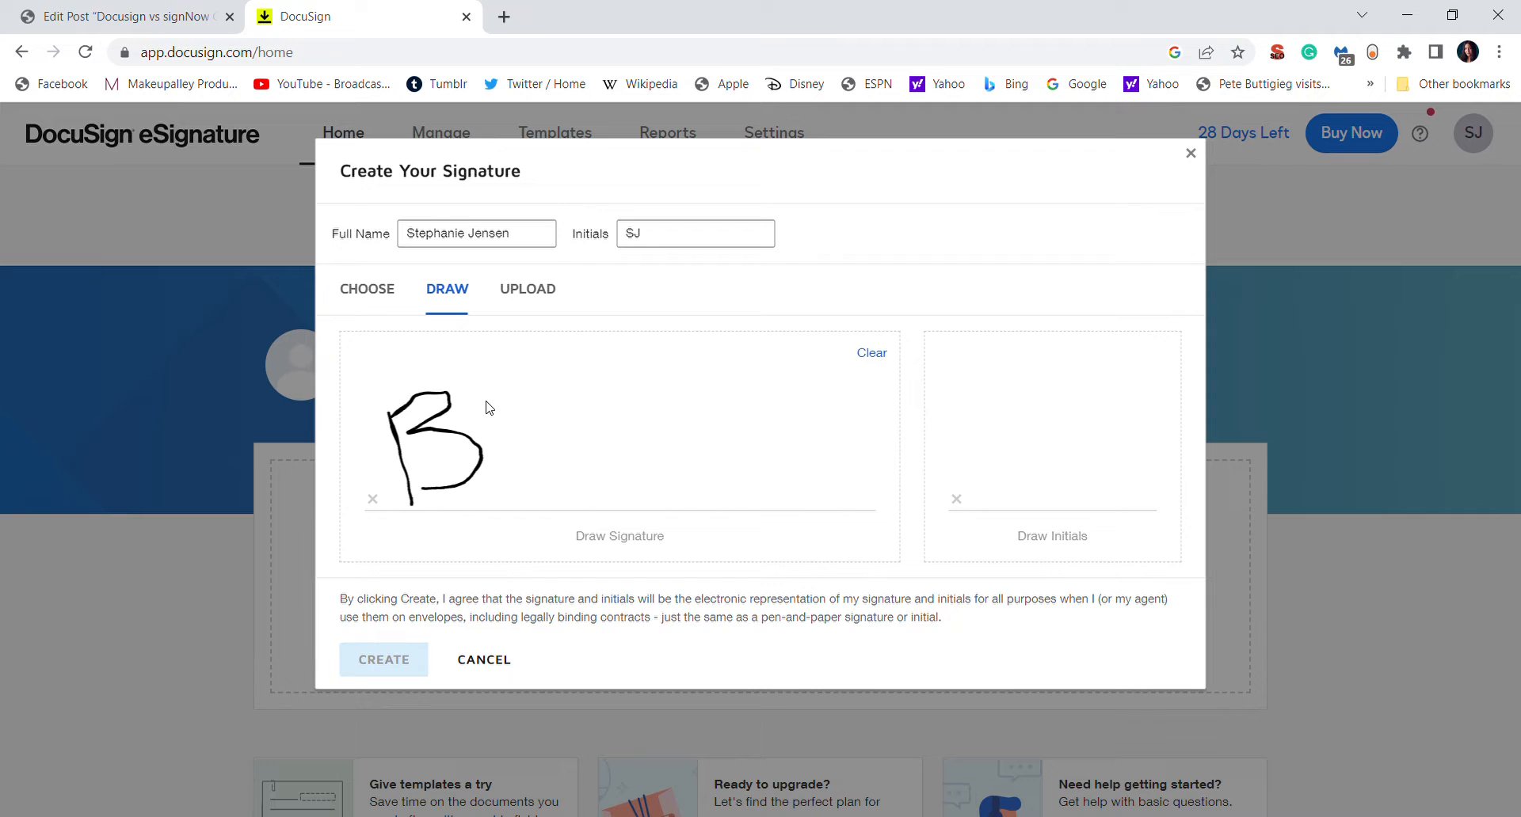
{"action": "left_click_drag", "start_coordinate": [485, 407], "coordinate": [581, 452]}
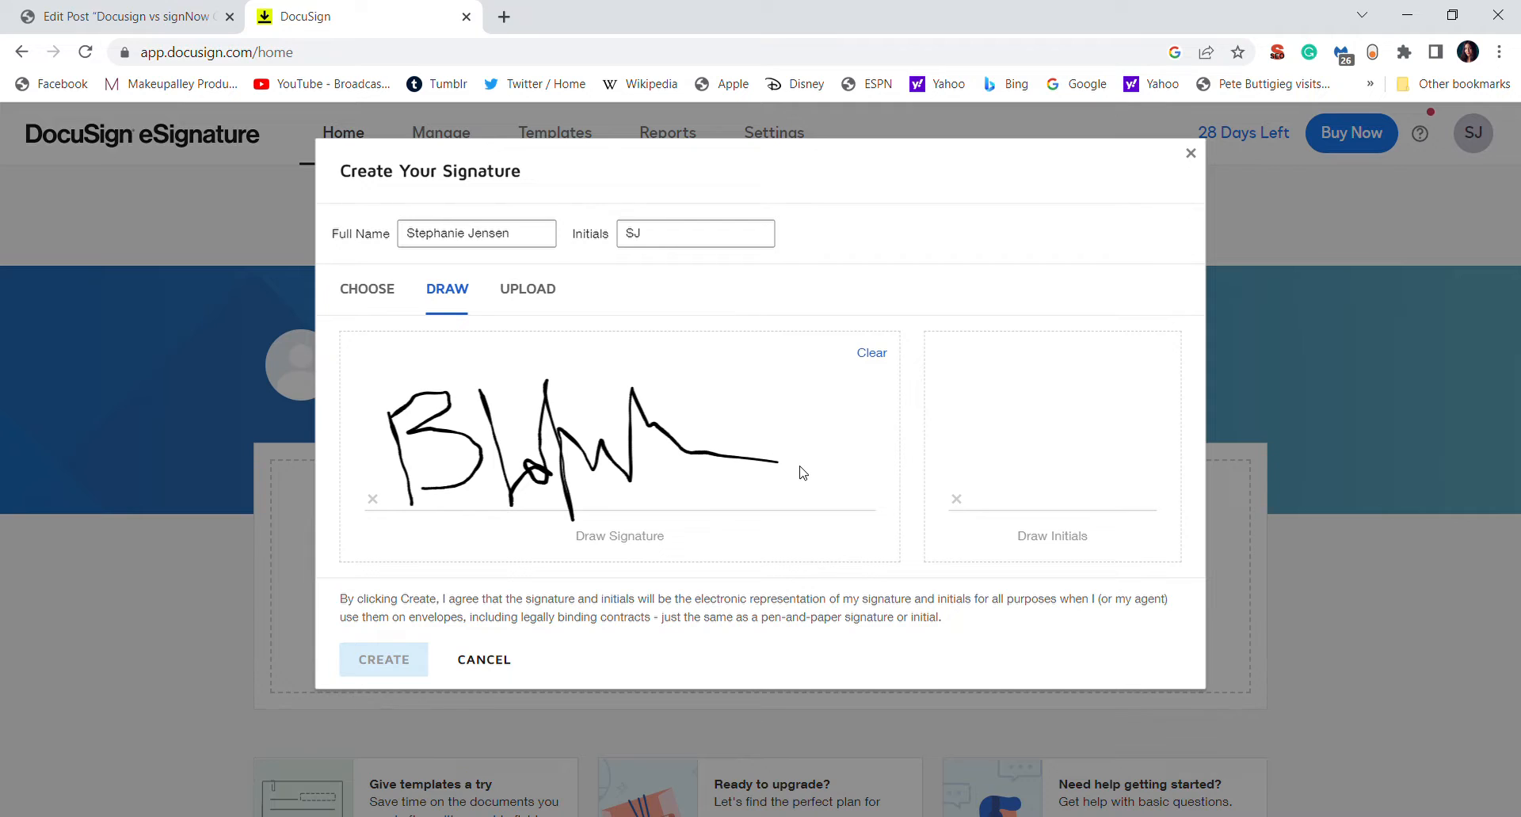
{"action": "mouse_move", "coordinate": [492, 448]}
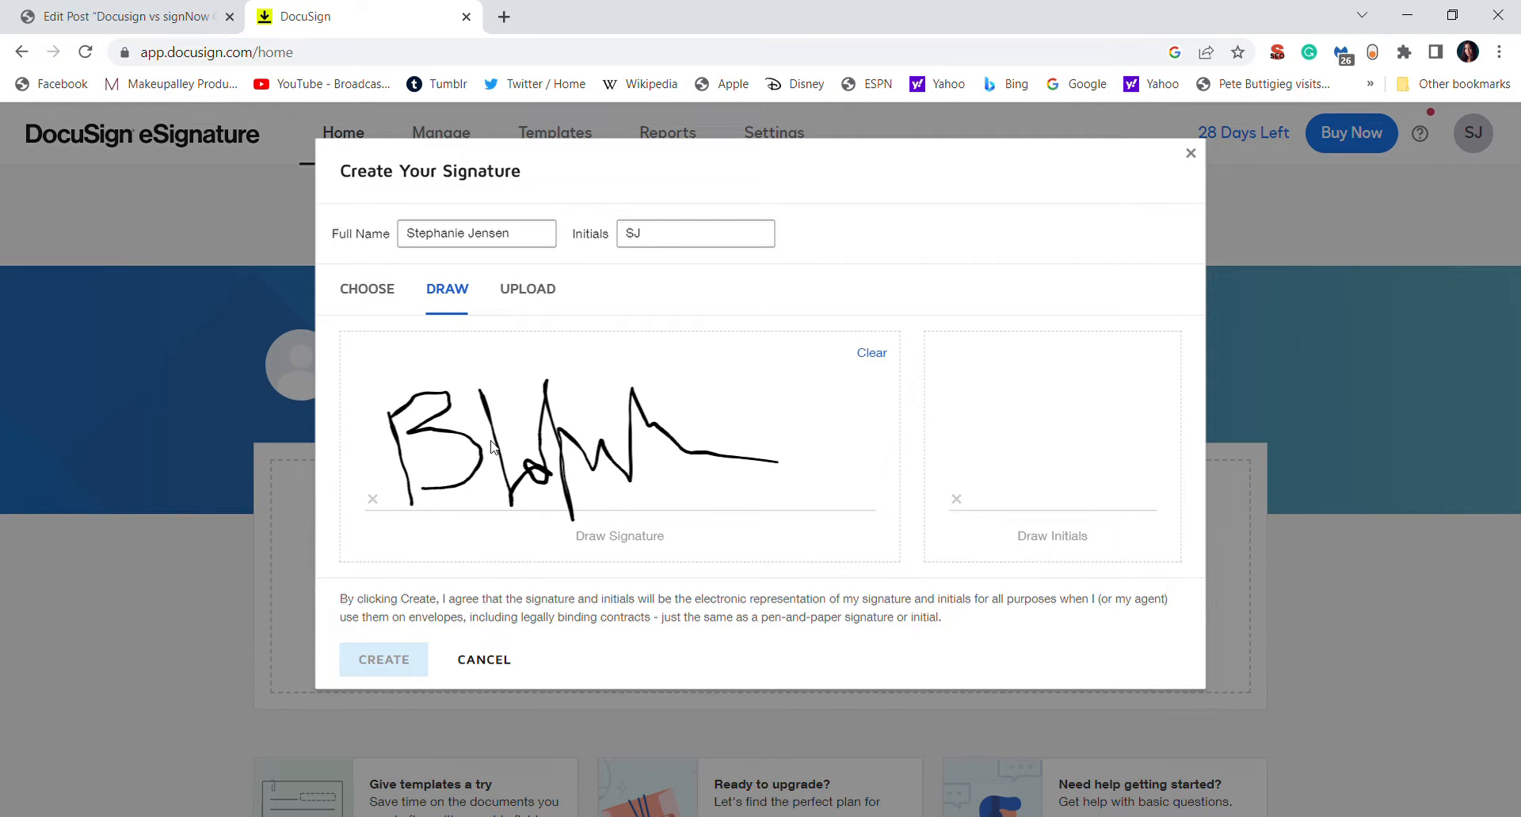
{"action": "mouse_move", "coordinate": [549, 291]}
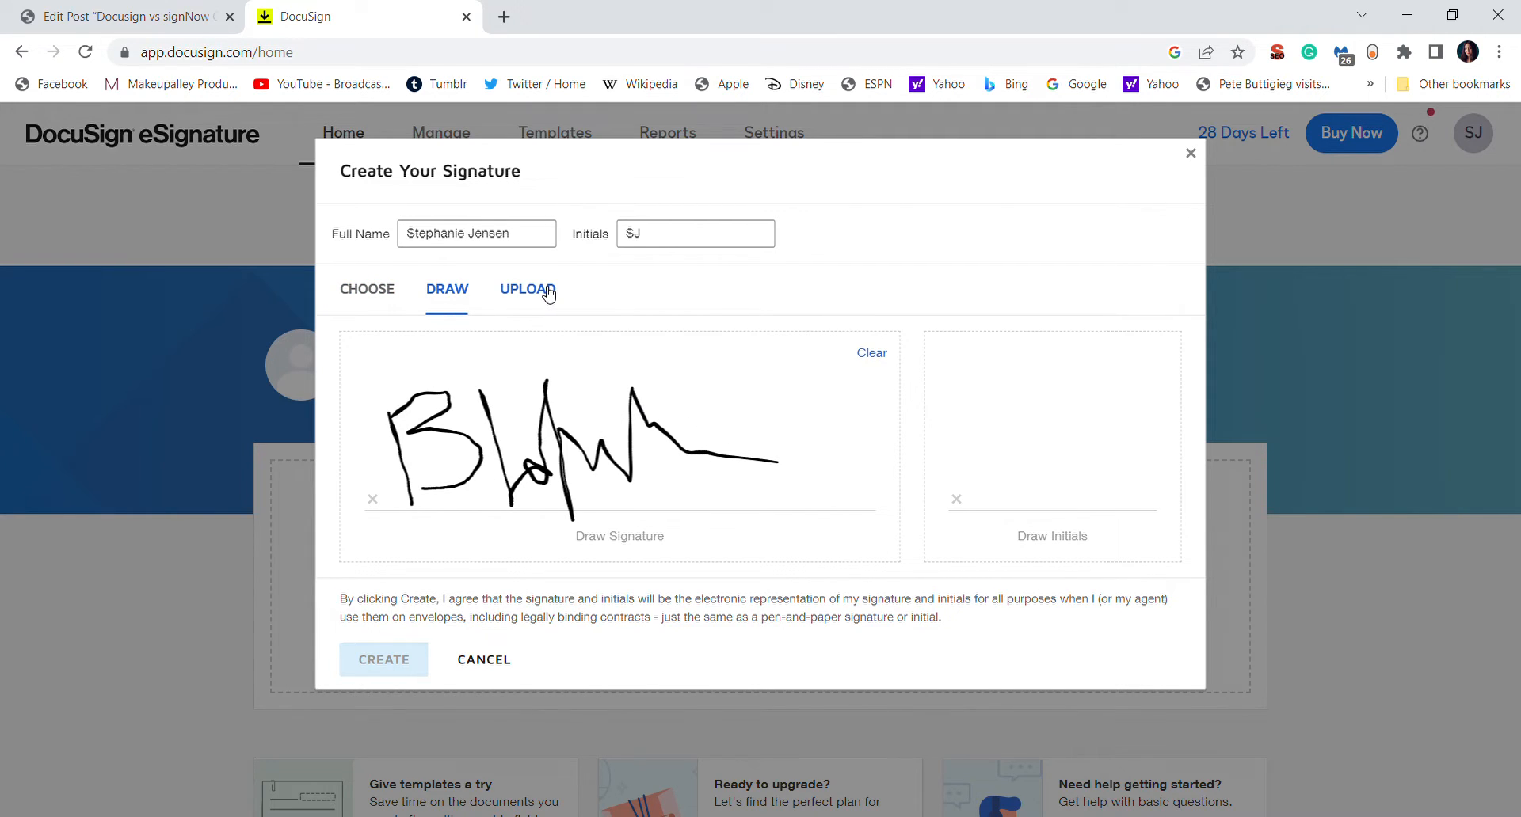
View the Upload option for signature and initials image files
{"action": "left_click", "coordinate": [526, 288]}
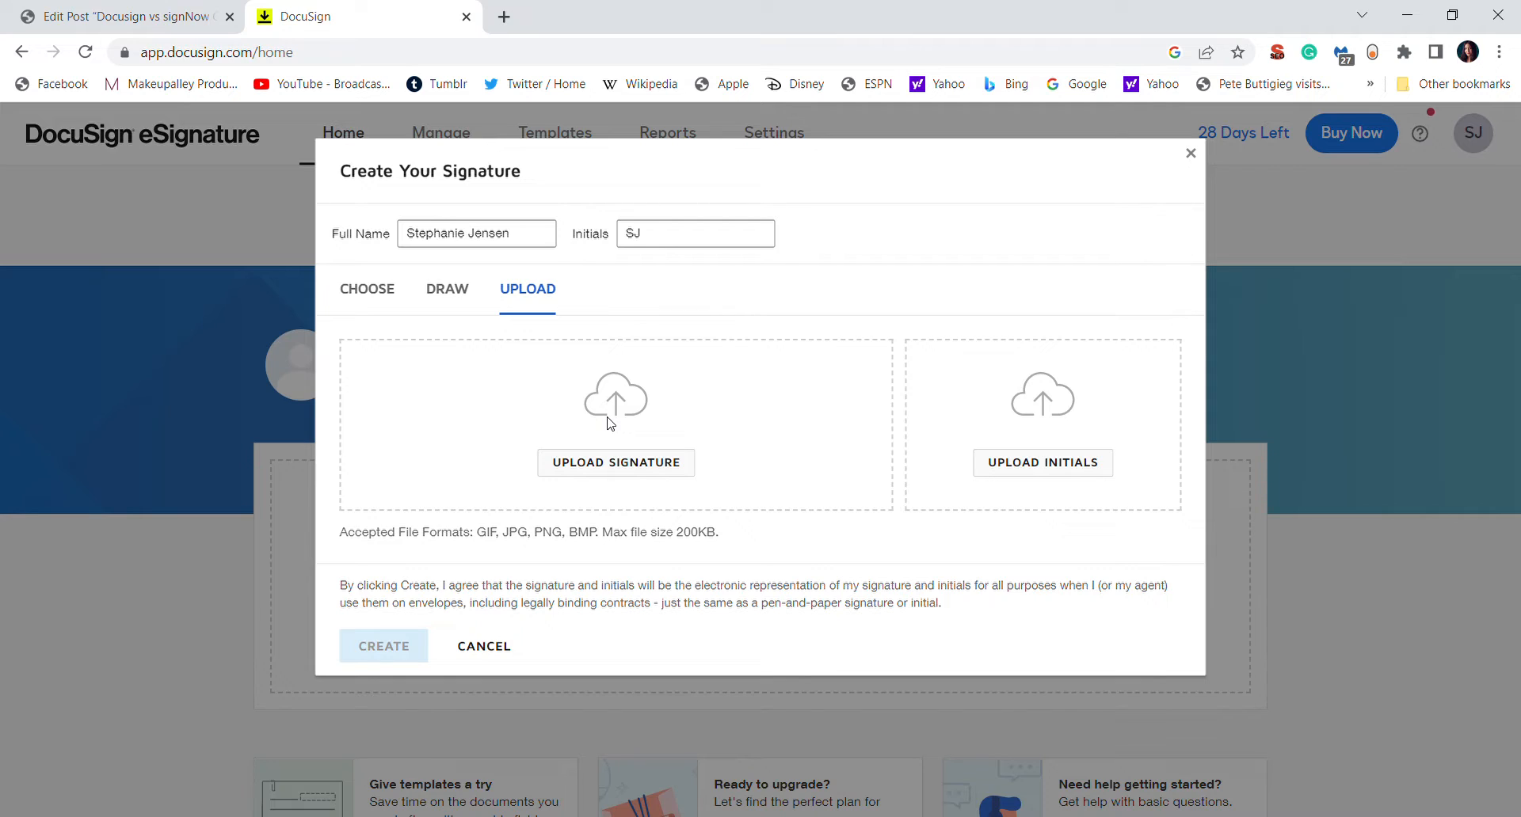
{"action": "mouse_move", "coordinate": [1212, 175]}
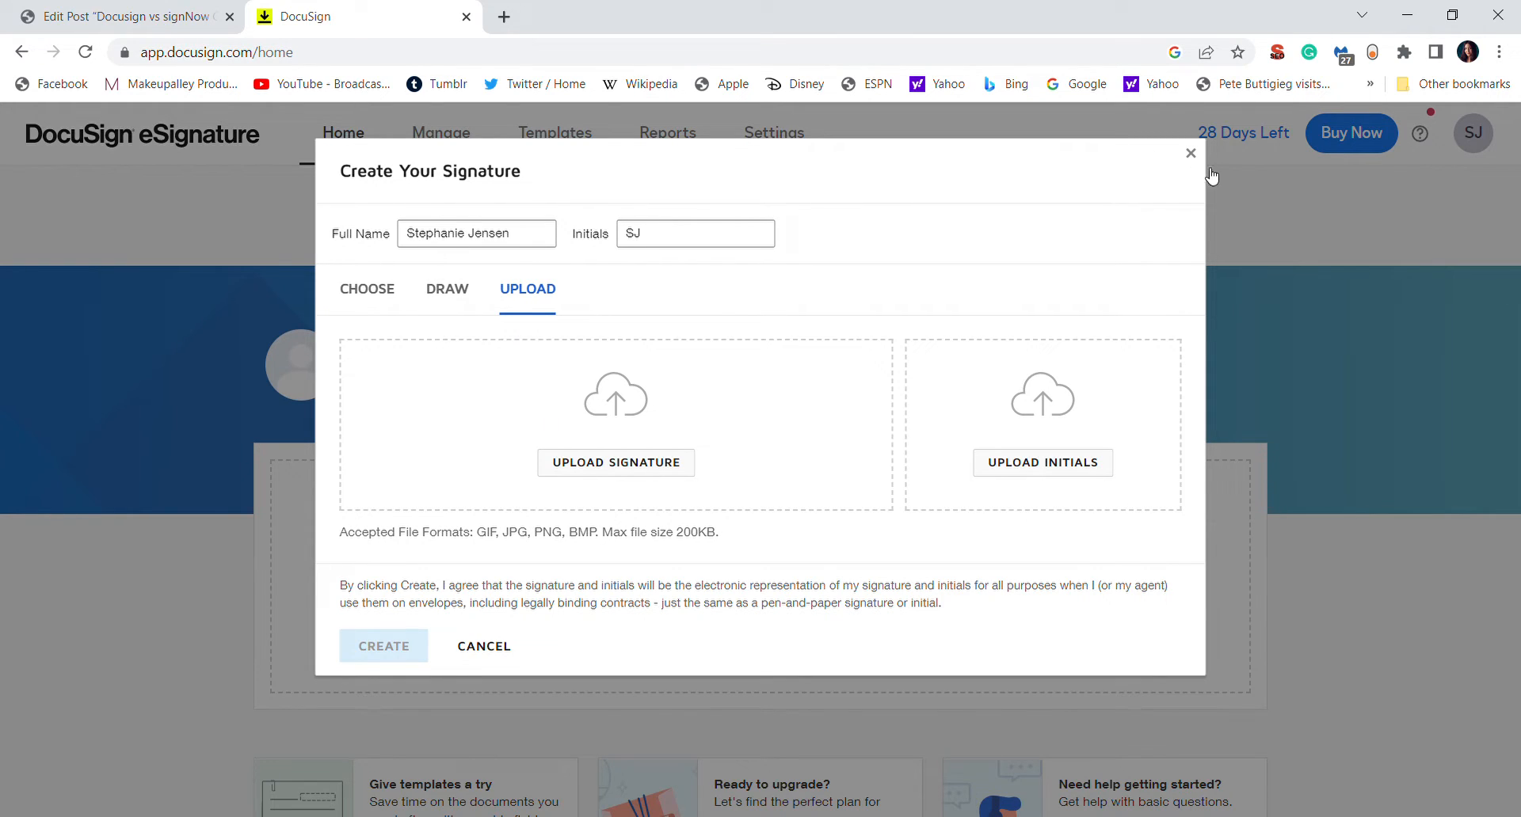
{"action": "mouse_move", "coordinate": [647, 263]}
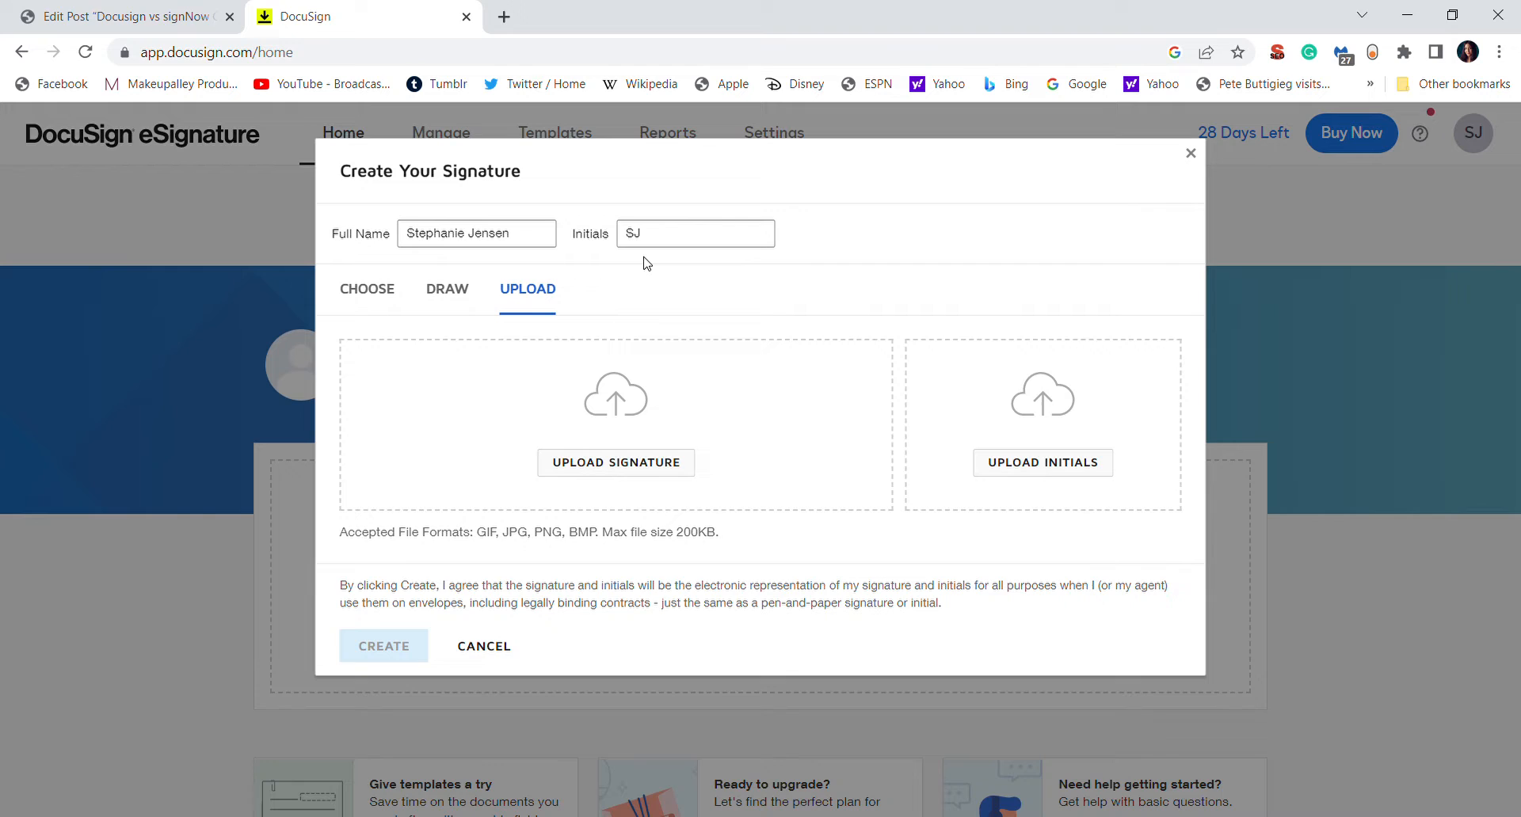
{"action": "mouse_move", "coordinate": [871, 314]}
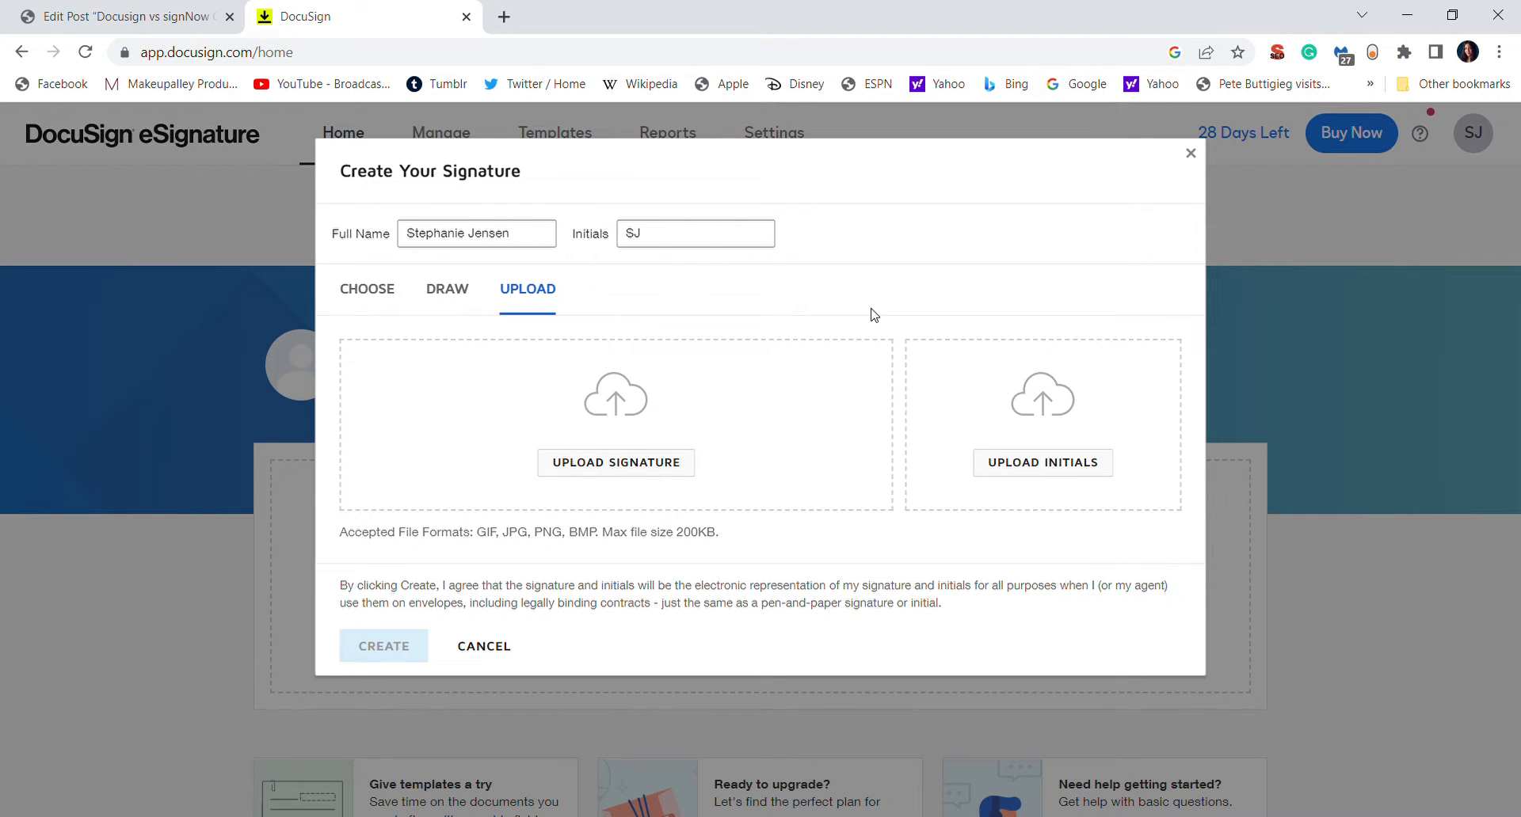
Hand-draw a full signature with a long tail stroke, then draw the initials
{"action": "left_click", "coordinate": [447, 289]}
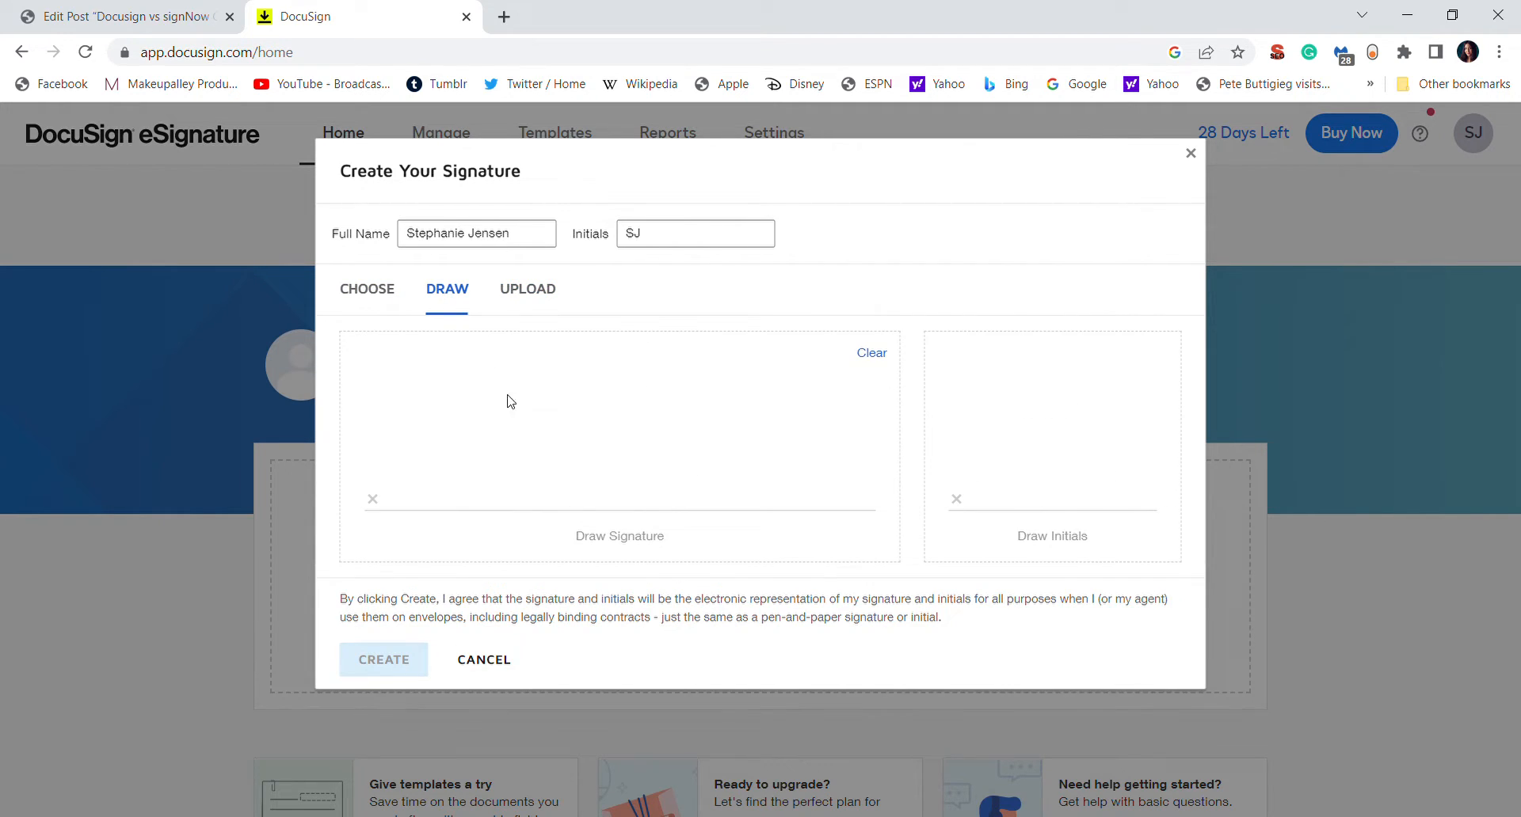
{"action": "left_click_drag", "start_coordinate": [447, 412], "coordinate": [430, 489]}
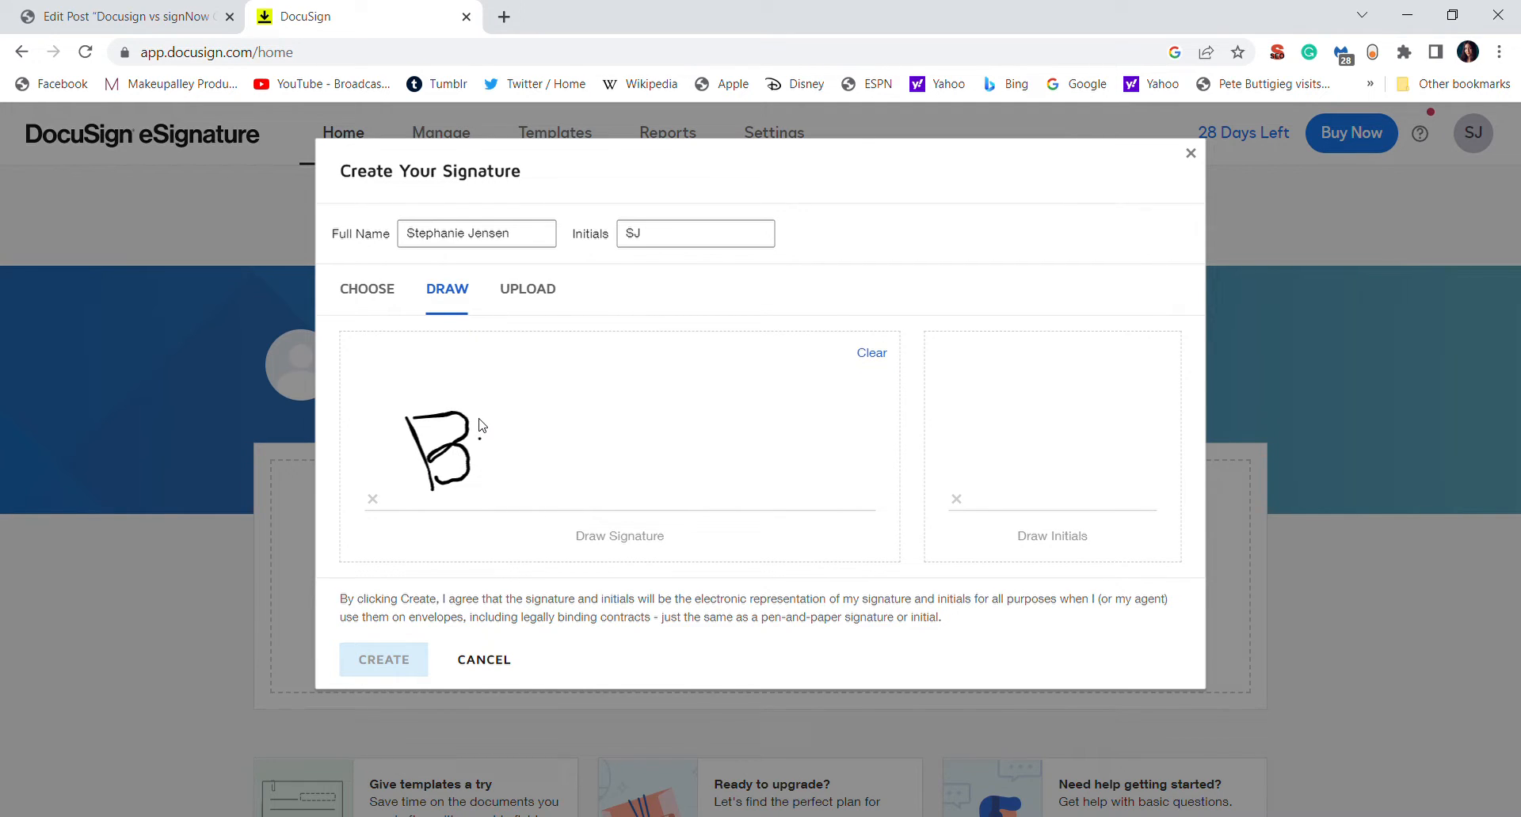
{"action": "left_click_drag", "start_coordinate": [476, 426], "coordinate": [572, 466]}
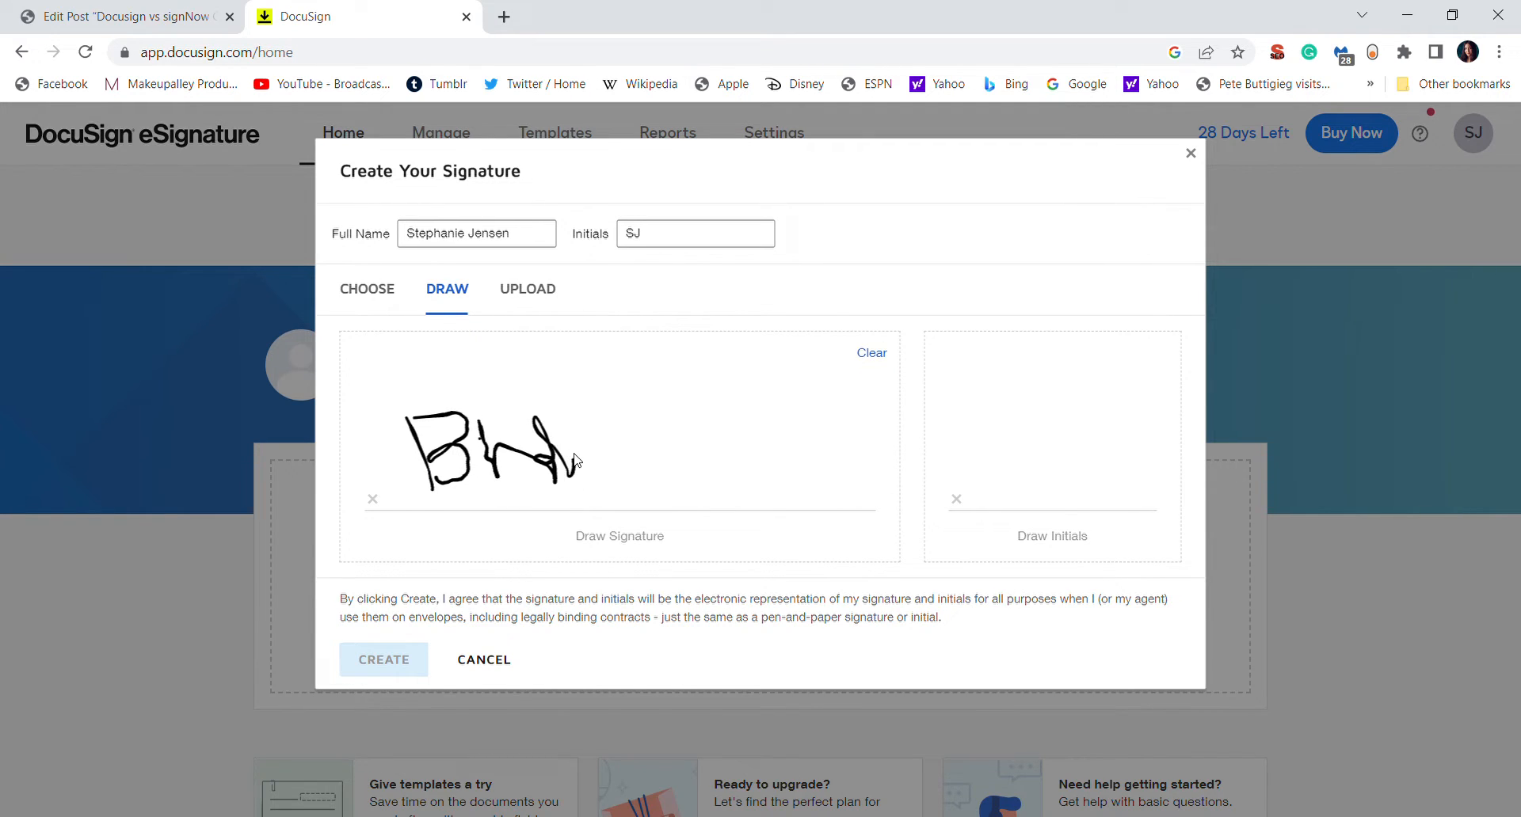
{"action": "left_click_drag", "start_coordinate": [575, 461], "coordinate": [805, 434]}
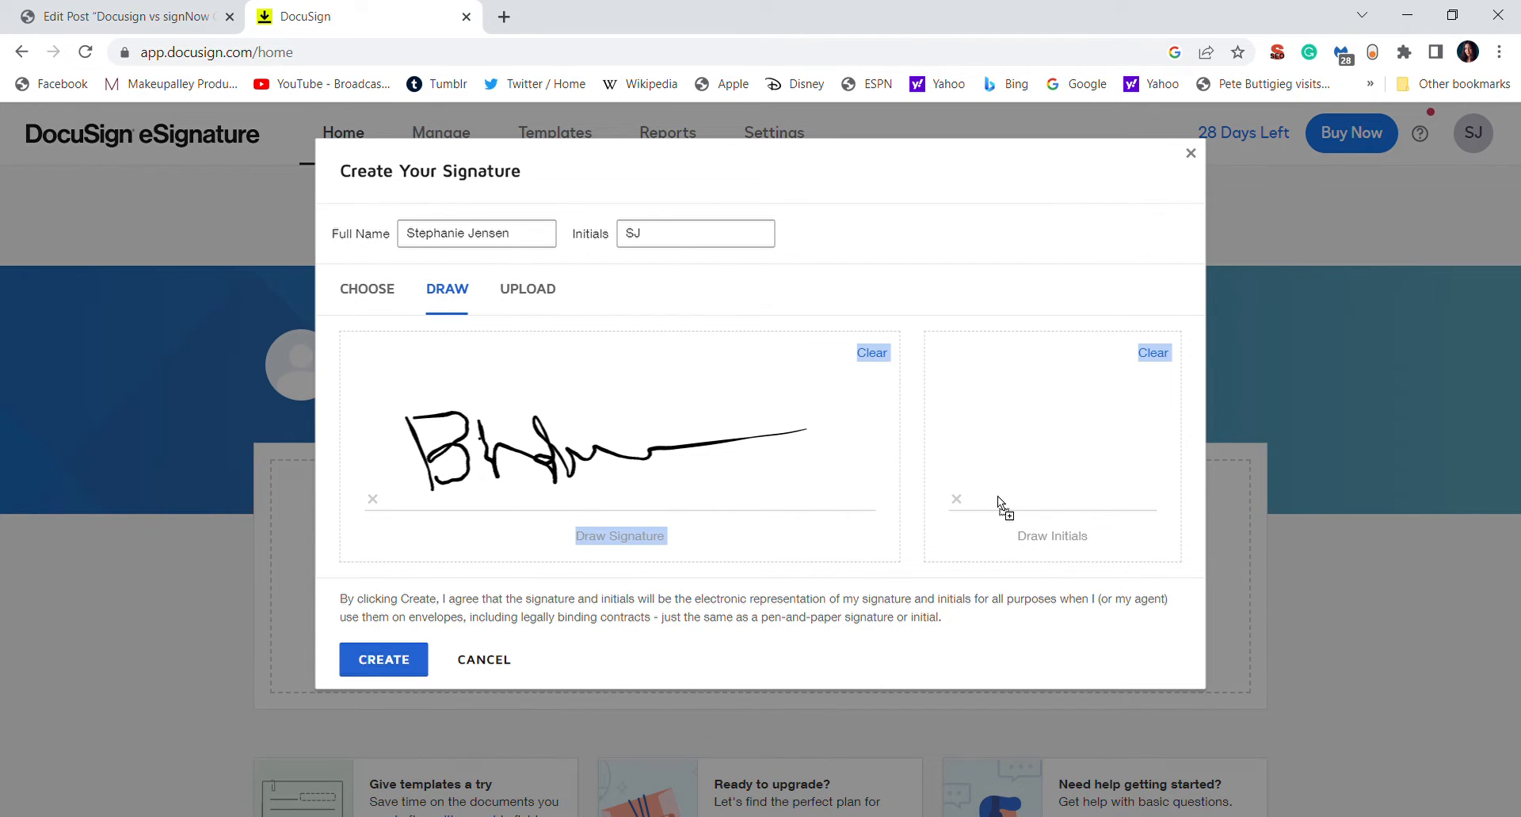
{"action": "left_click_drag", "start_coordinate": [984, 426], "coordinate": [1004, 494]}
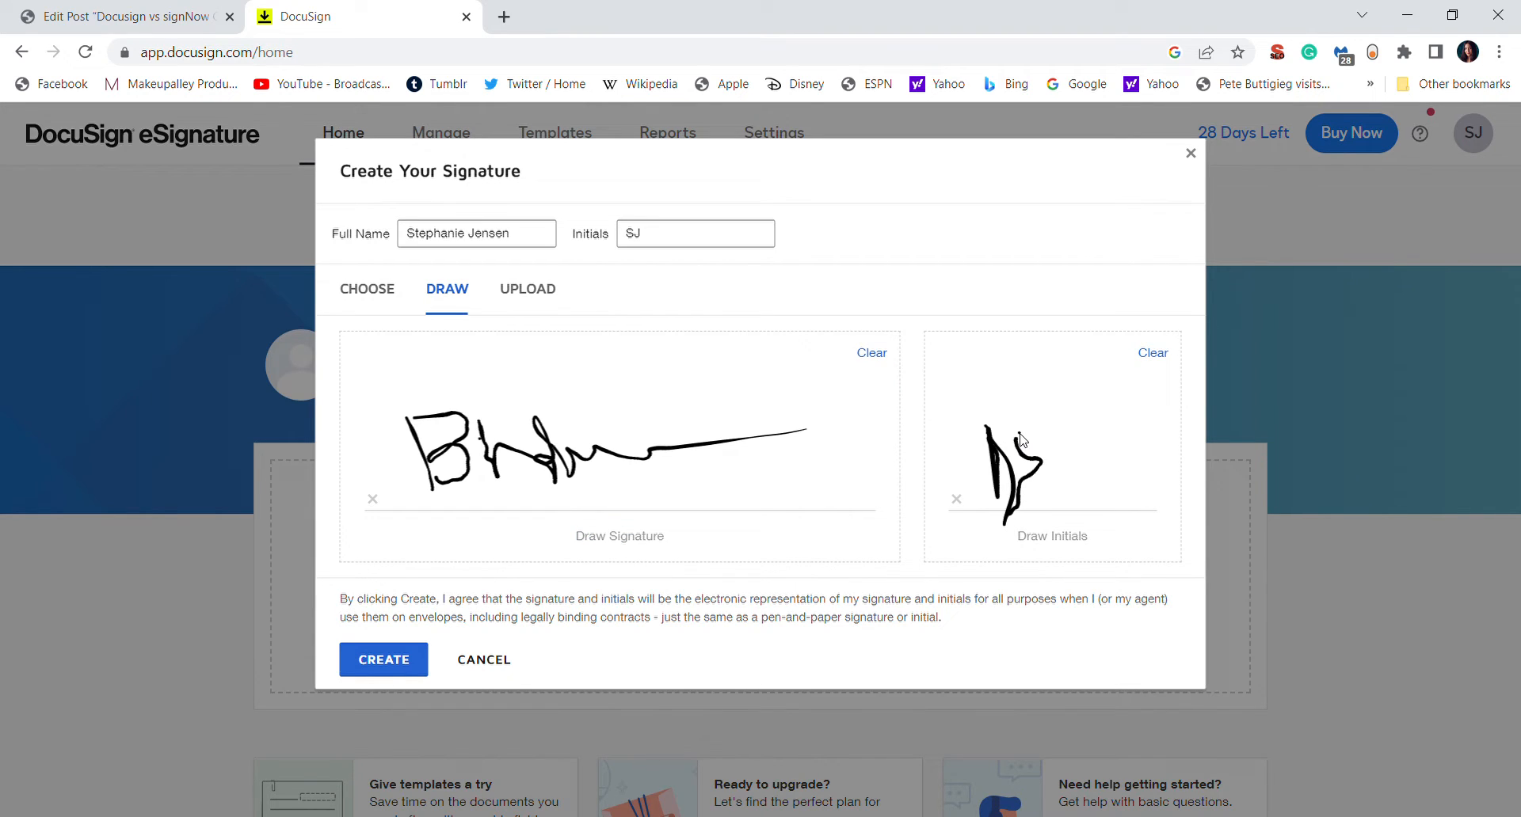
{"action": "mouse_move", "coordinate": [436, 642]}
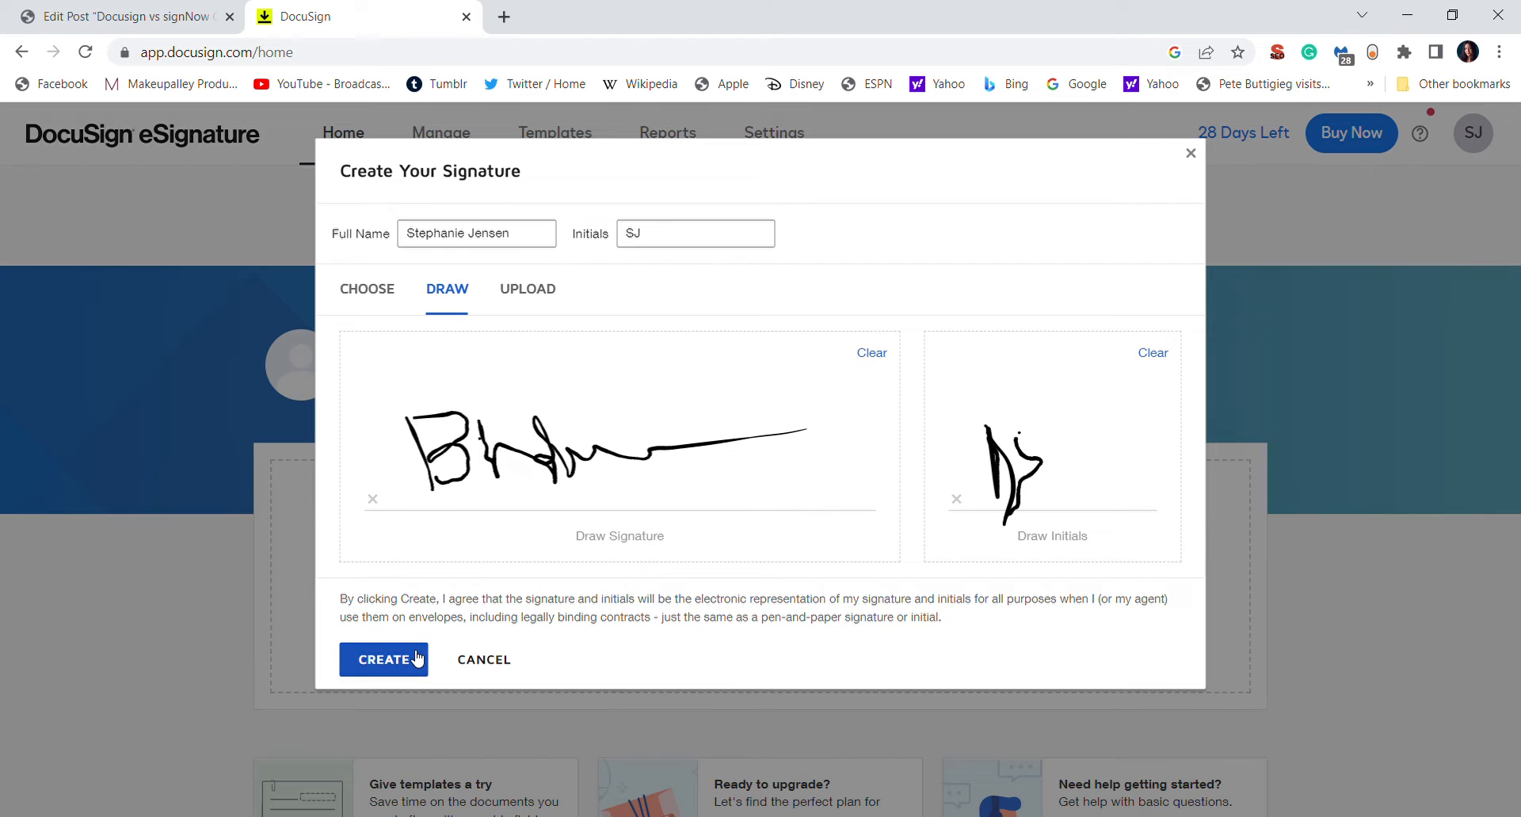
Create the drawn signature and initials, saving them to the account's Signed-by box
{"action": "left_click", "coordinate": [385, 659]}
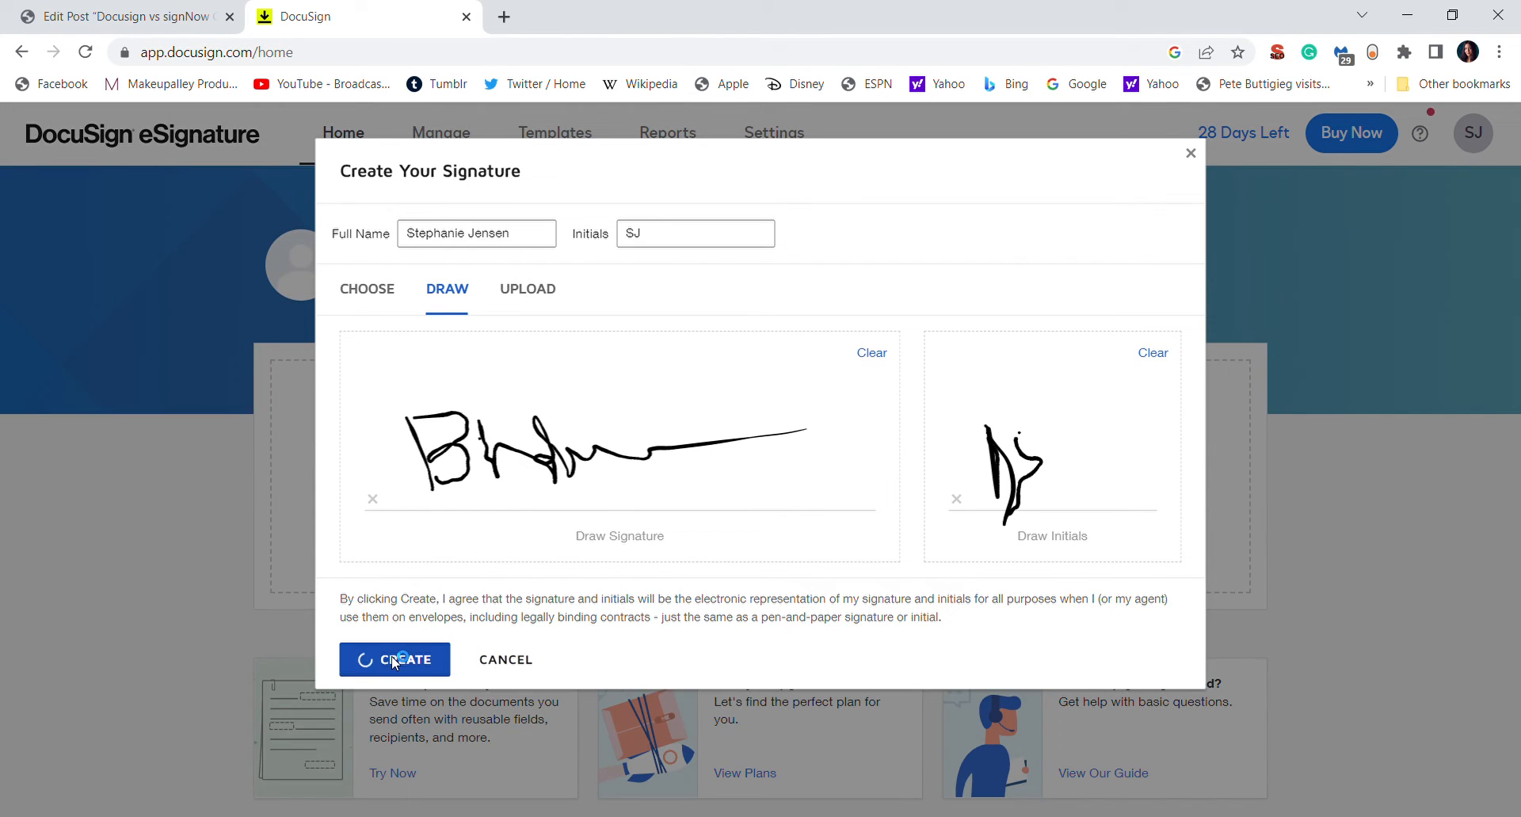
{"action": "left_click", "coordinate": [394, 659]}
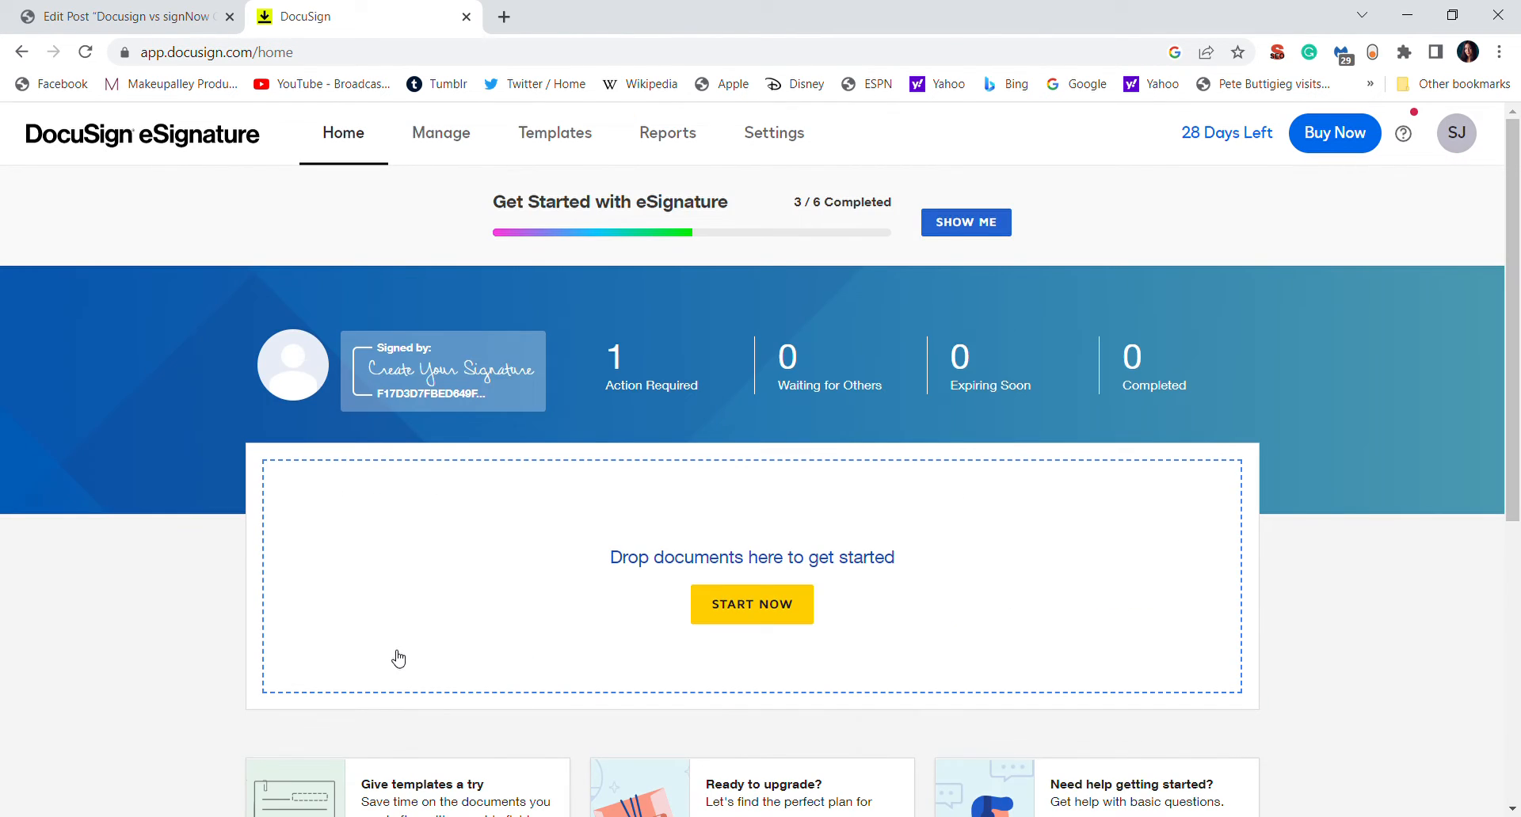
{"action": "mouse_move", "coordinate": [414, 385]}
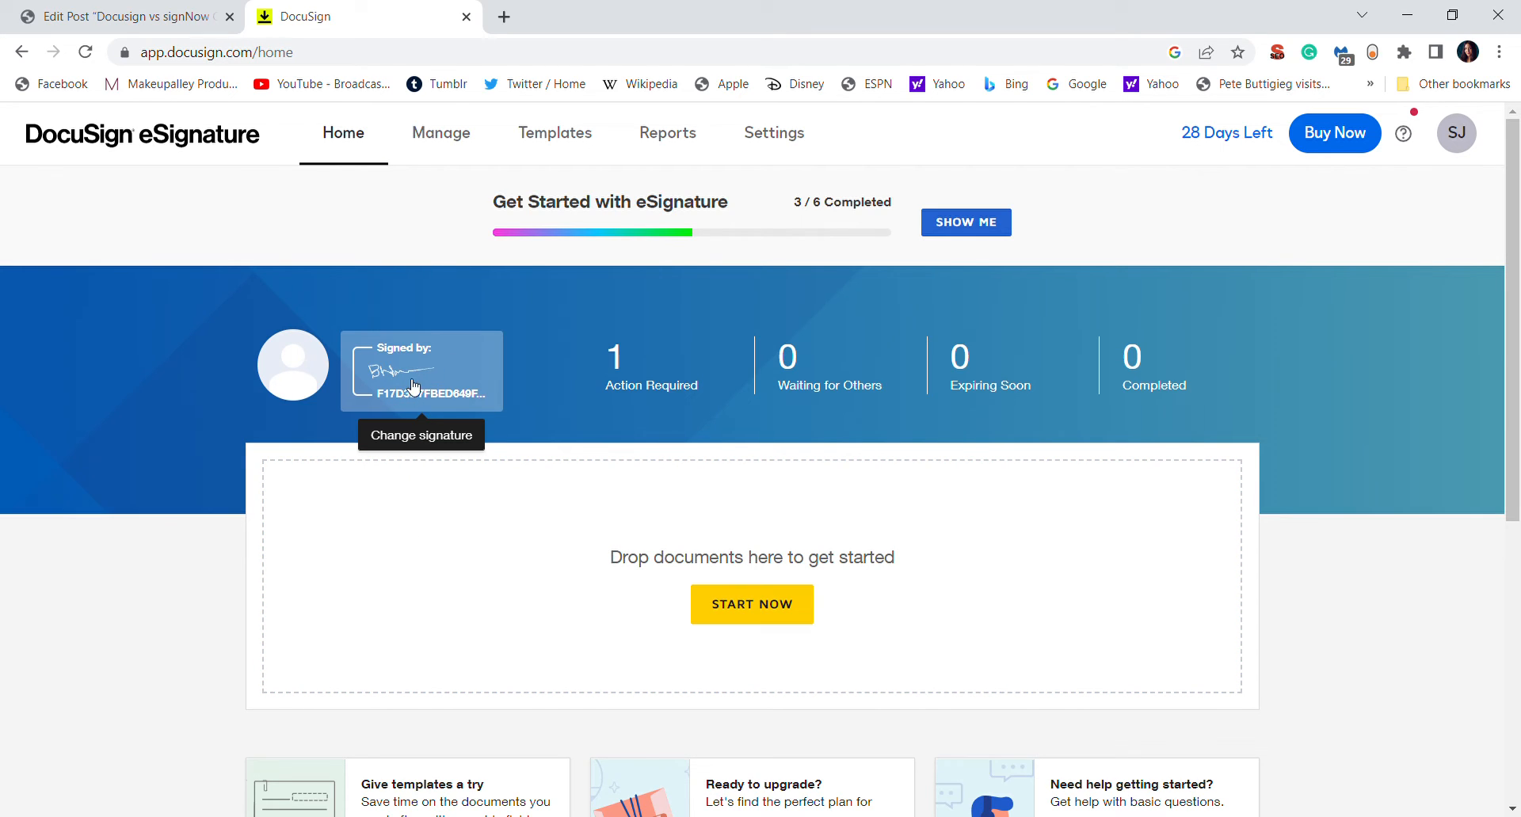
{"action": "mouse_move", "coordinate": [520, 351]}
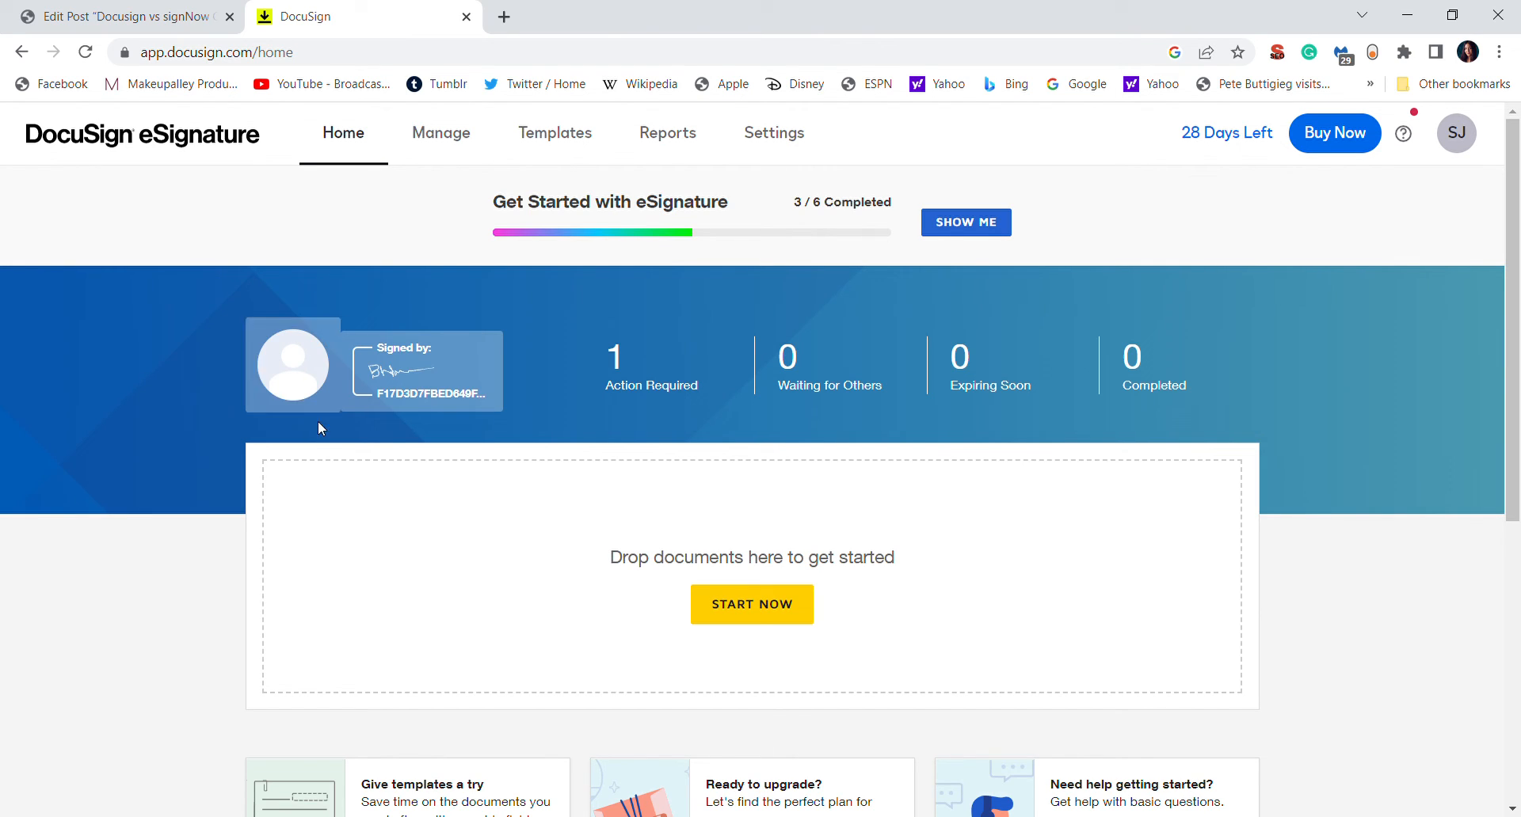
{"action": "mouse_move", "coordinate": [513, 388]}
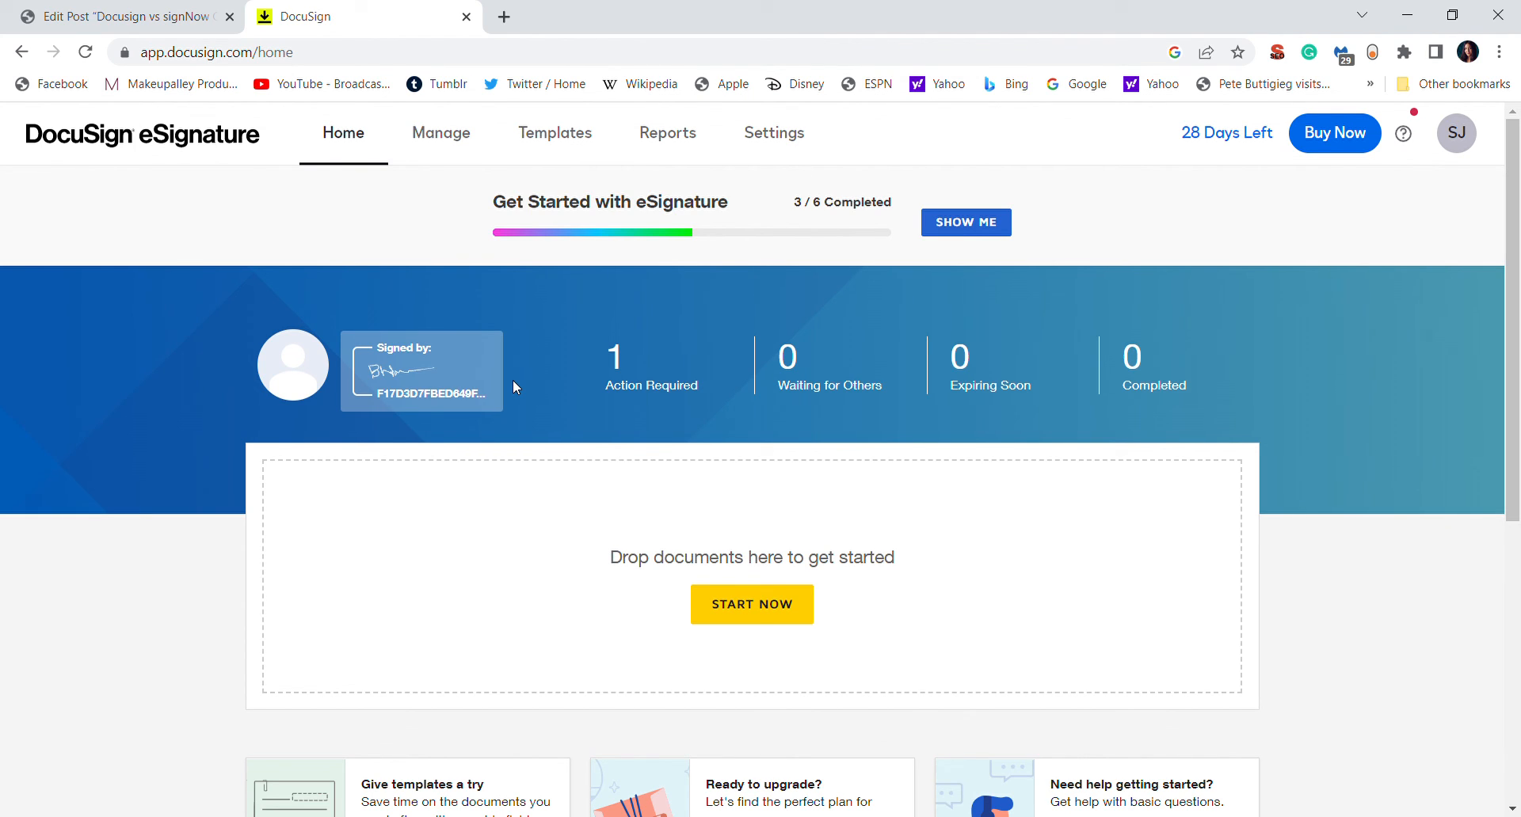
{"action": "mouse_move", "coordinate": [503, 348]}
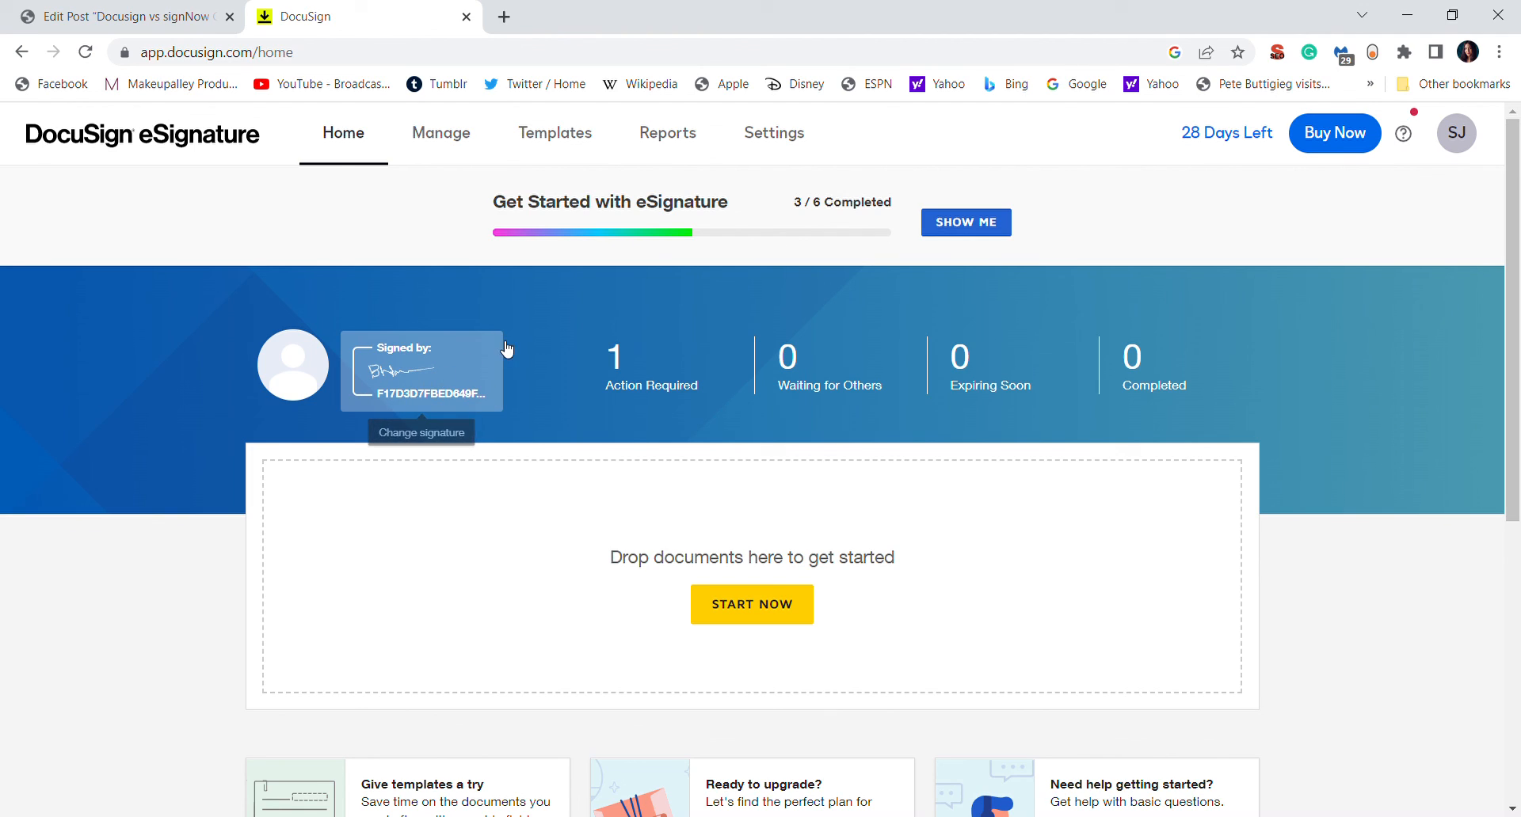